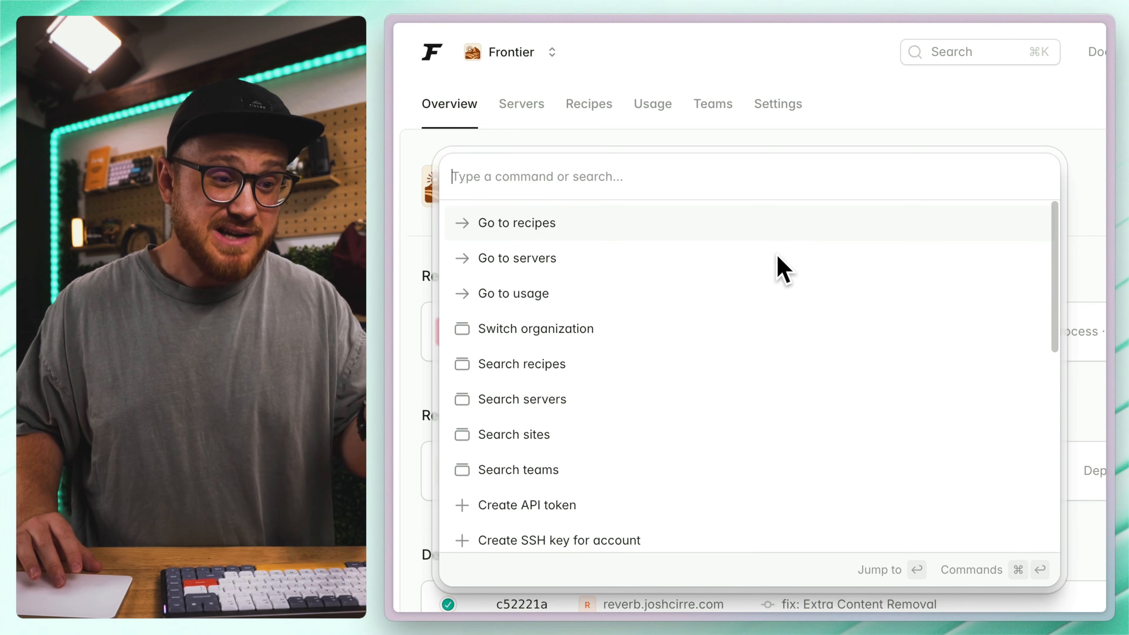
Step: Find the smooth-shelter server via the command palette ('smoot', 'settin') and reopen the palette
{"action": "scroll", "scroll_direction": "down", "scroll_amount": 3}
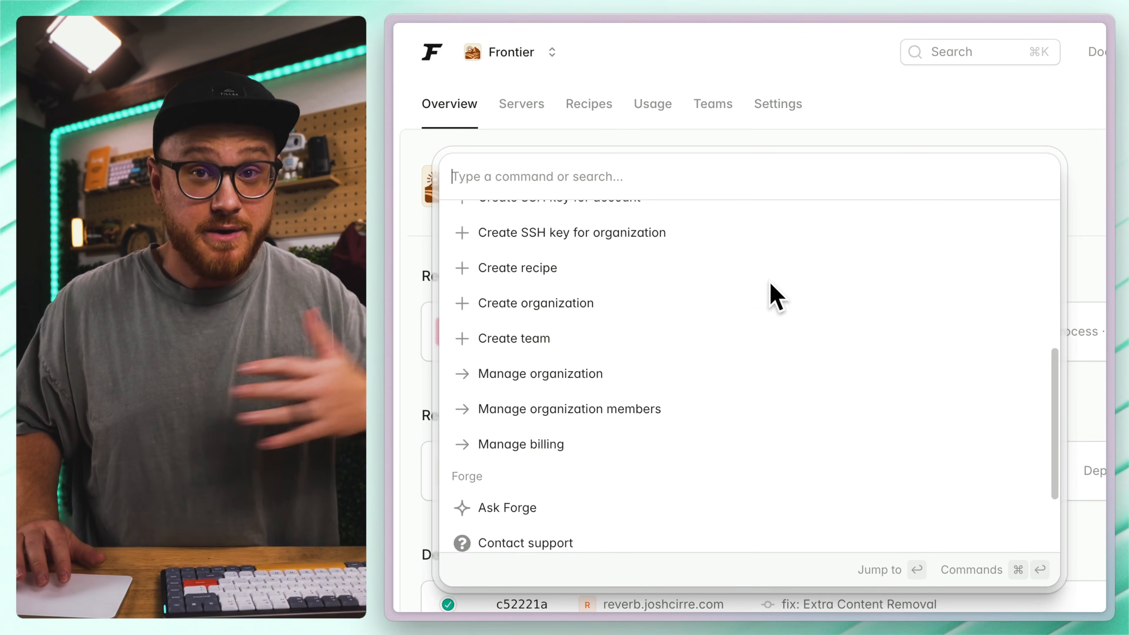
{"action": "scroll", "scroll_direction": "down", "scroll_amount": 3}
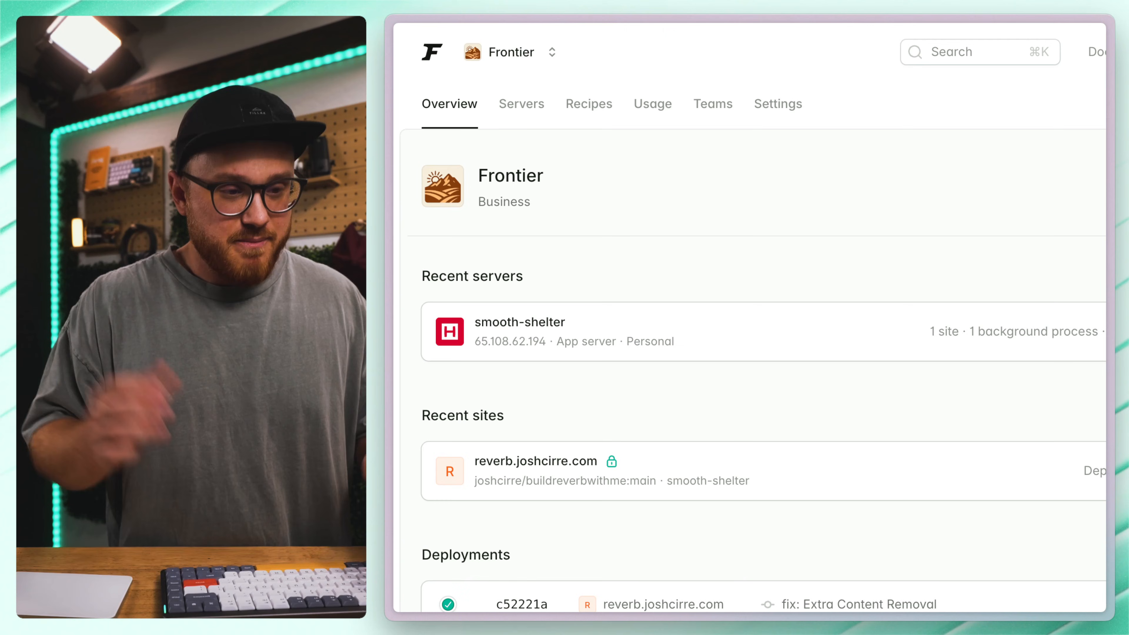
{"action": "type", "text": "smoot"}
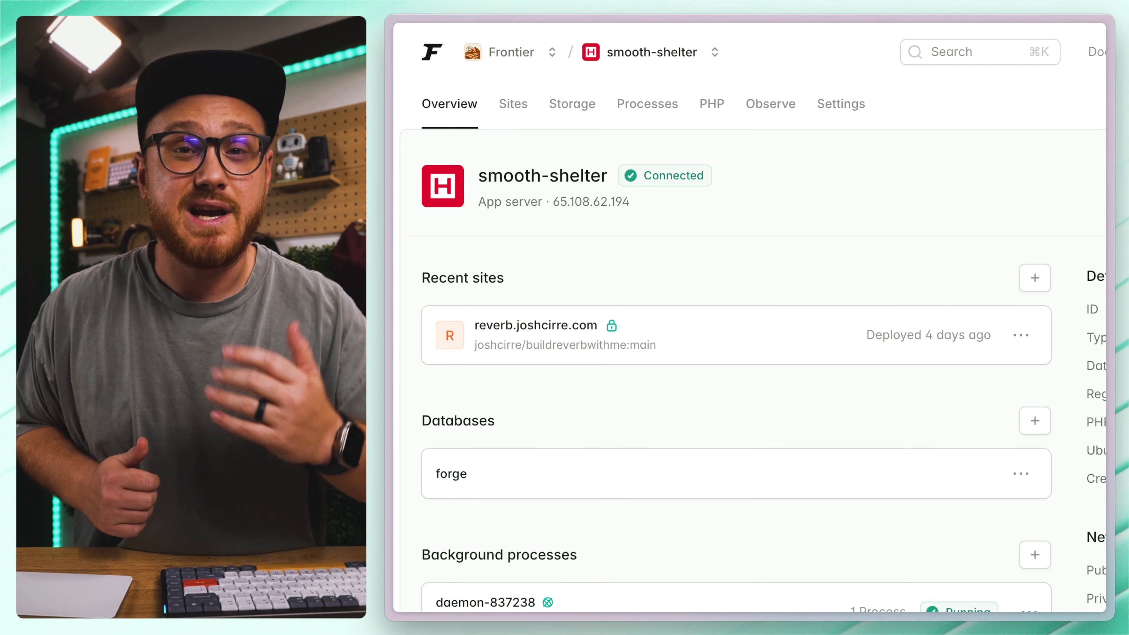
{"action": "type", "text": "settin"}
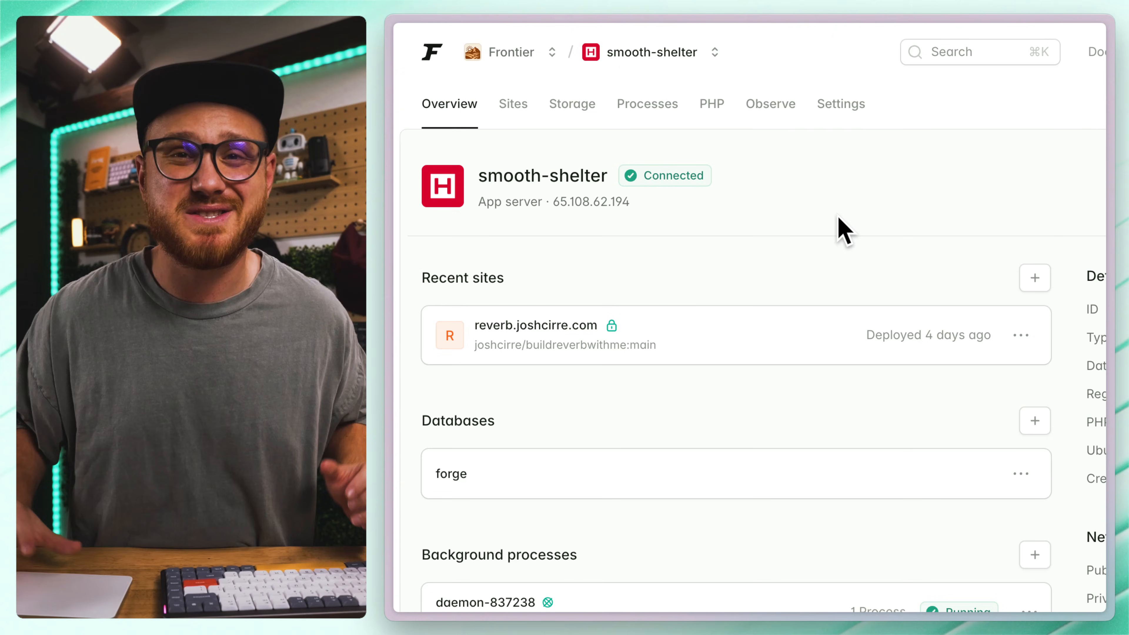
{"action": "mouse_move", "coordinate": [644, 180]}
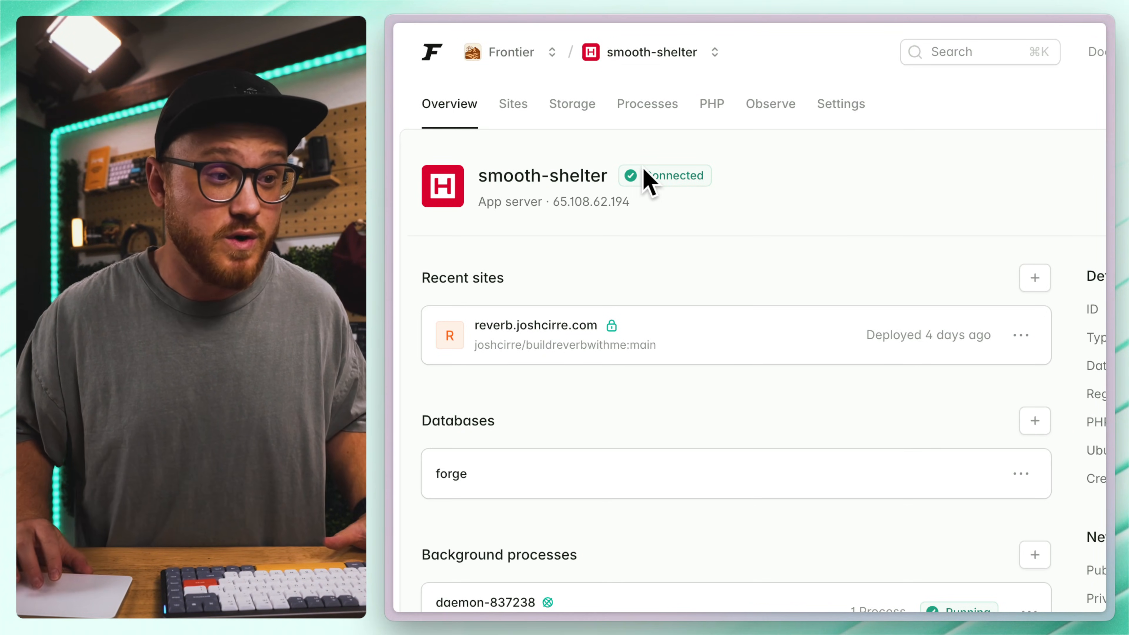
{"action": "left_click", "coordinate": [511, 52]}
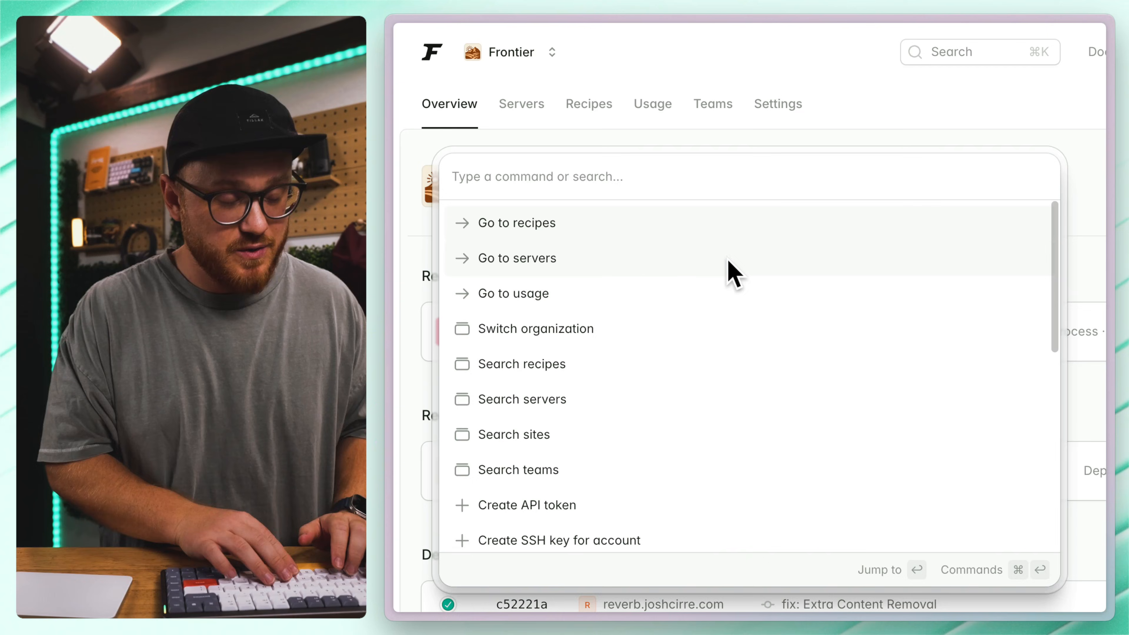
Step: Search 'docu' in the palette and launch the Ask Forge assistant
{"action": "type", "text": "docu"}
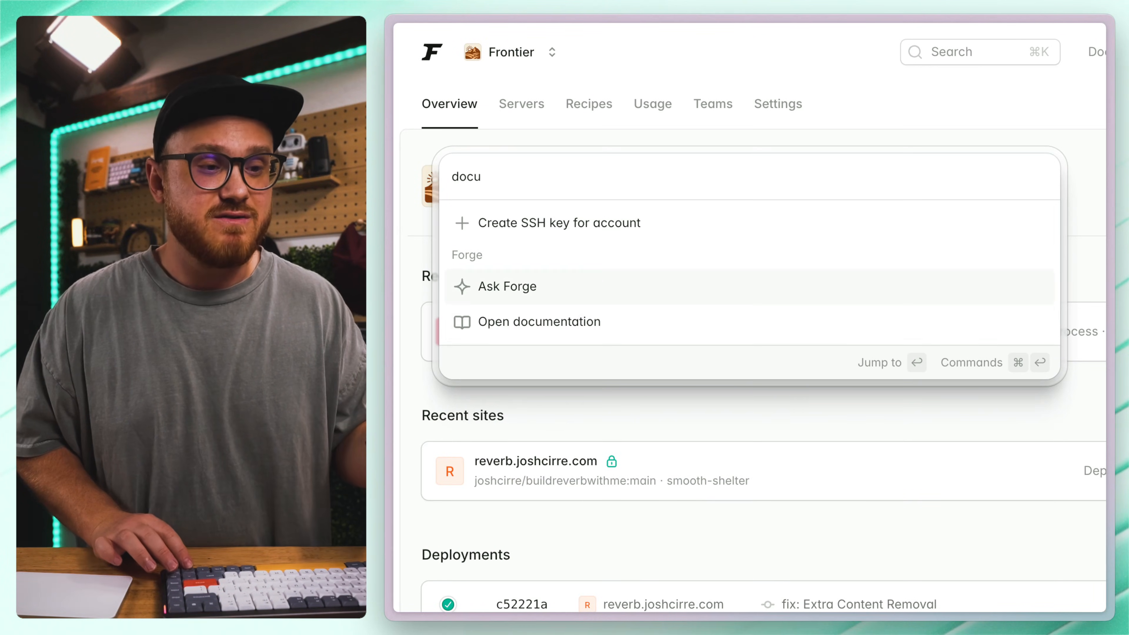
{"action": "left_click", "coordinate": [506, 285]}
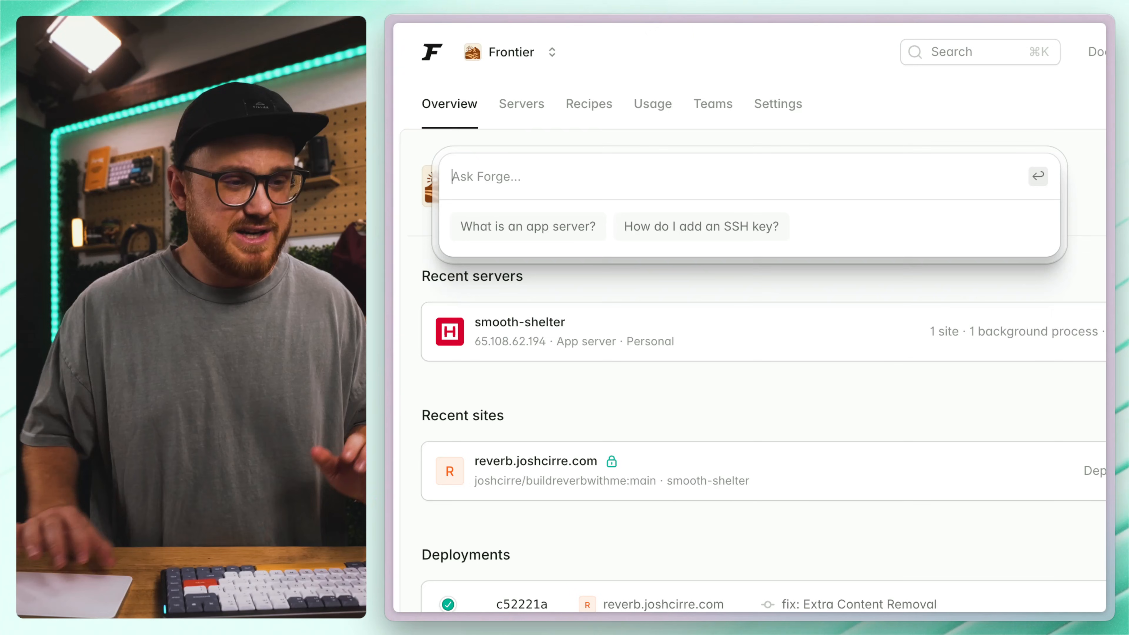
{"action": "left_click", "coordinate": [528, 225]}
{"action": "type", "text": "new"}
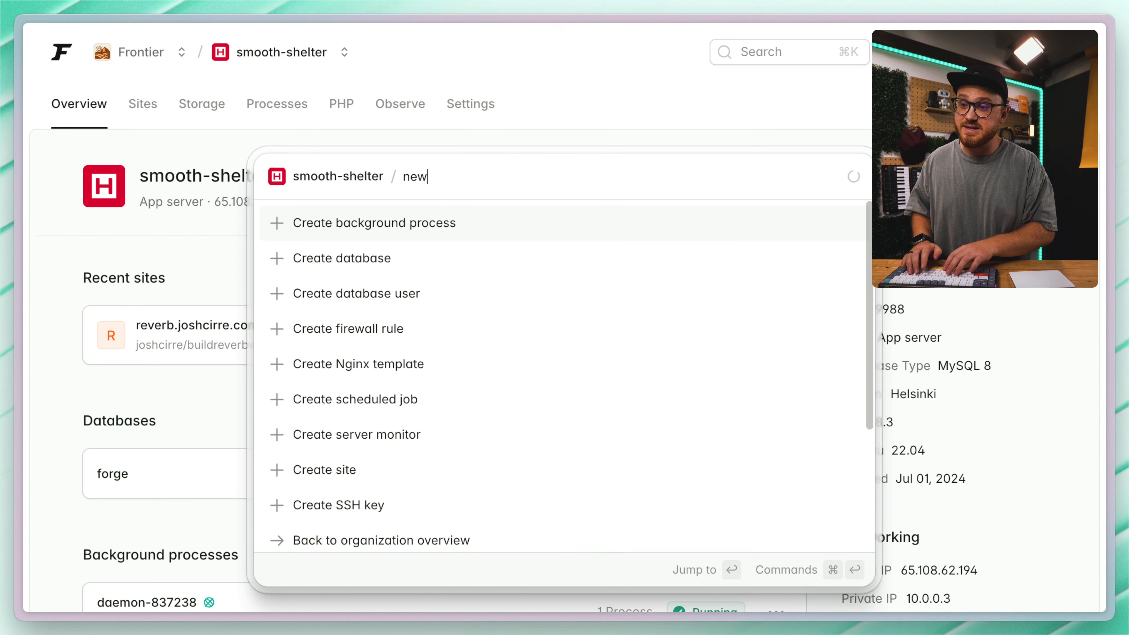
Step: Create a Laravel site from the chirper repository with the chirper.on-forge.com domain
{"action": "type", "text": "site"}
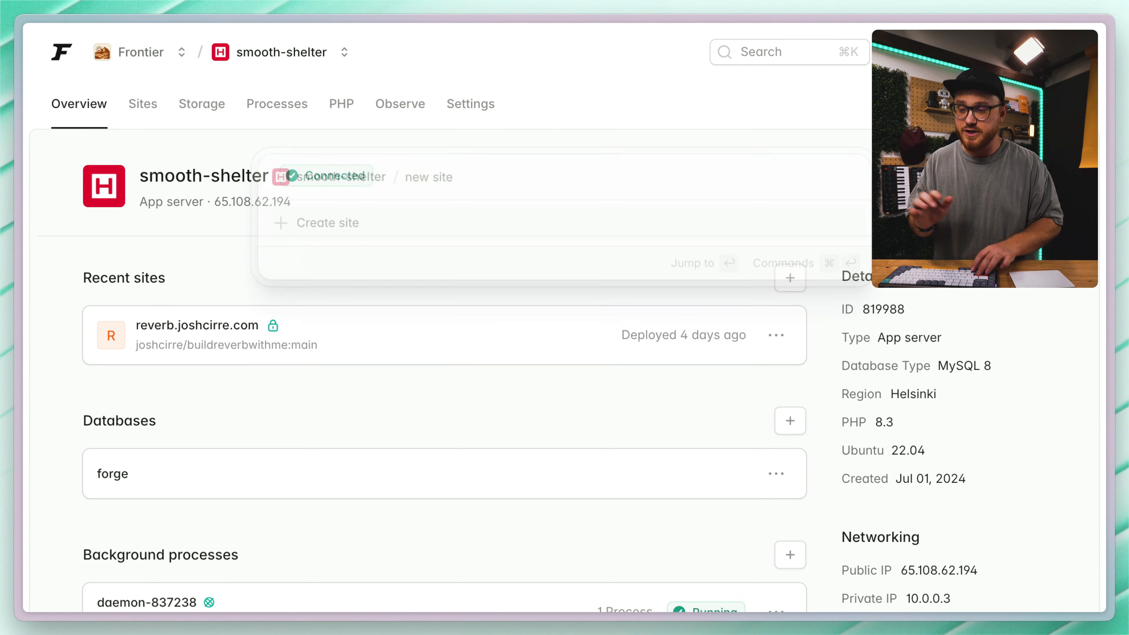
{"action": "left_click", "coordinate": [326, 222]}
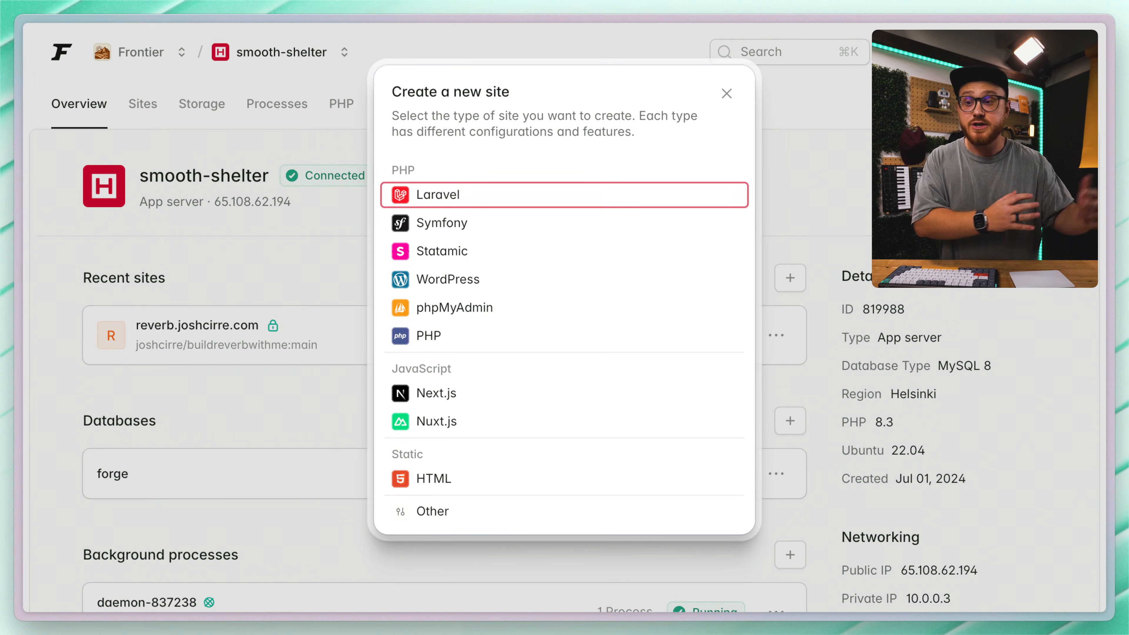
{"action": "mouse_move", "coordinate": [487, 205]}
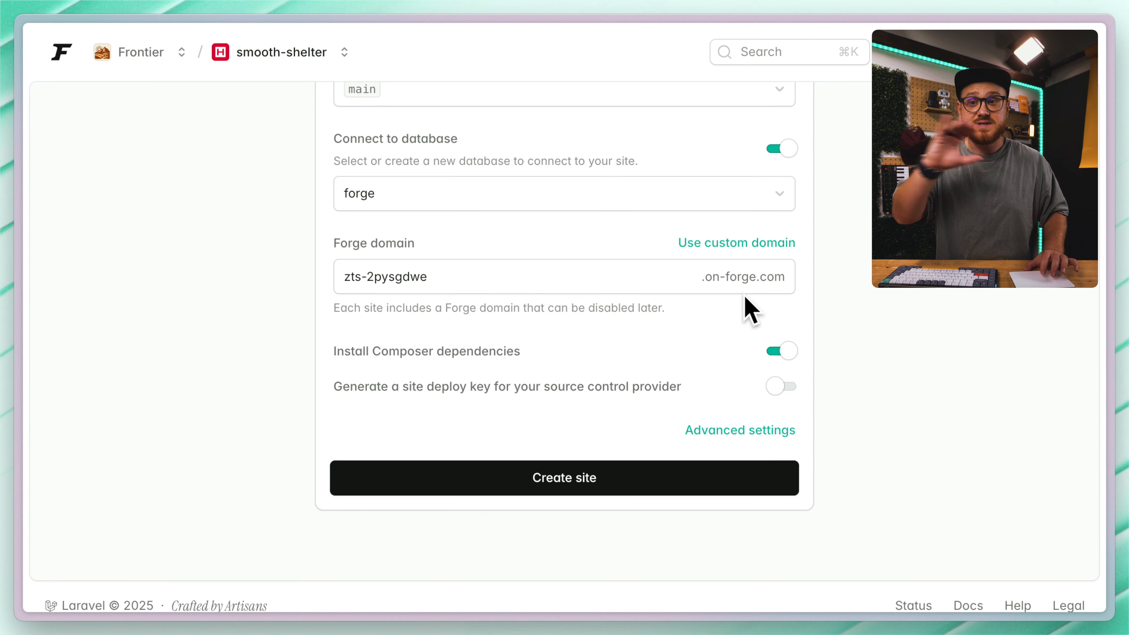
{"action": "scroll", "scroll_direction": "up", "scroll_amount": 3}
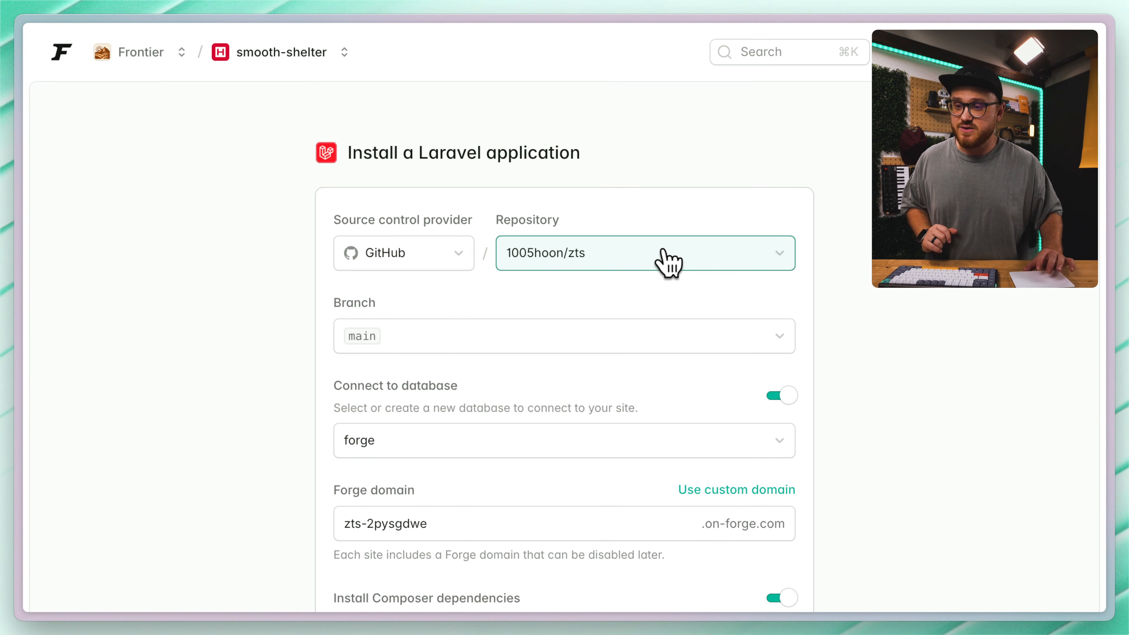
{"action": "type", "text": "chirper"}
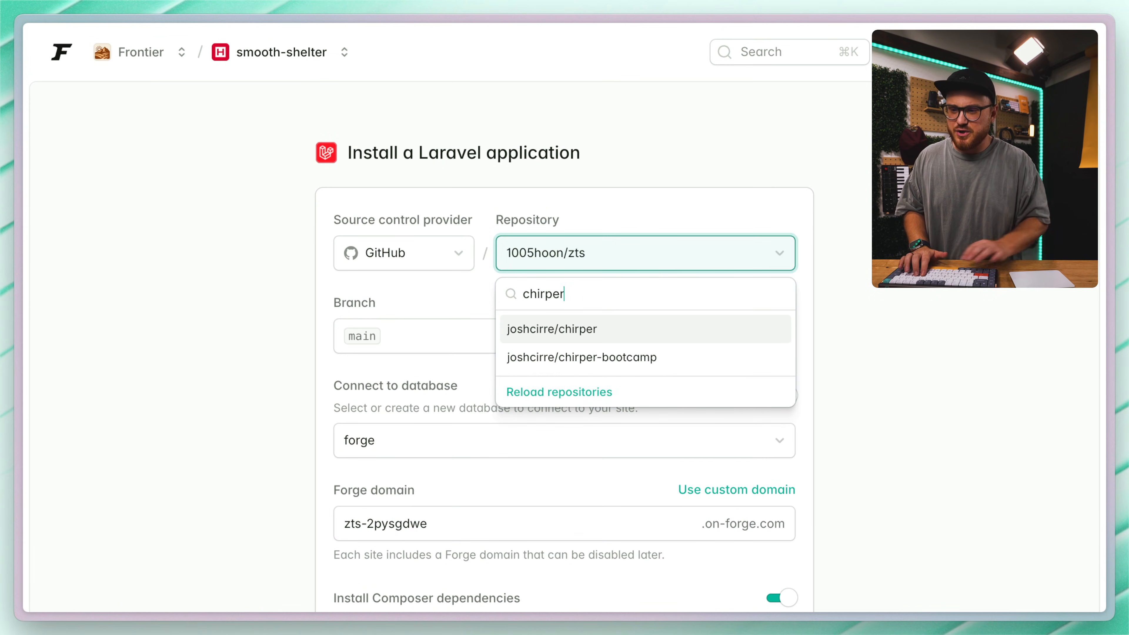
{"action": "left_click", "coordinate": [552, 329]}
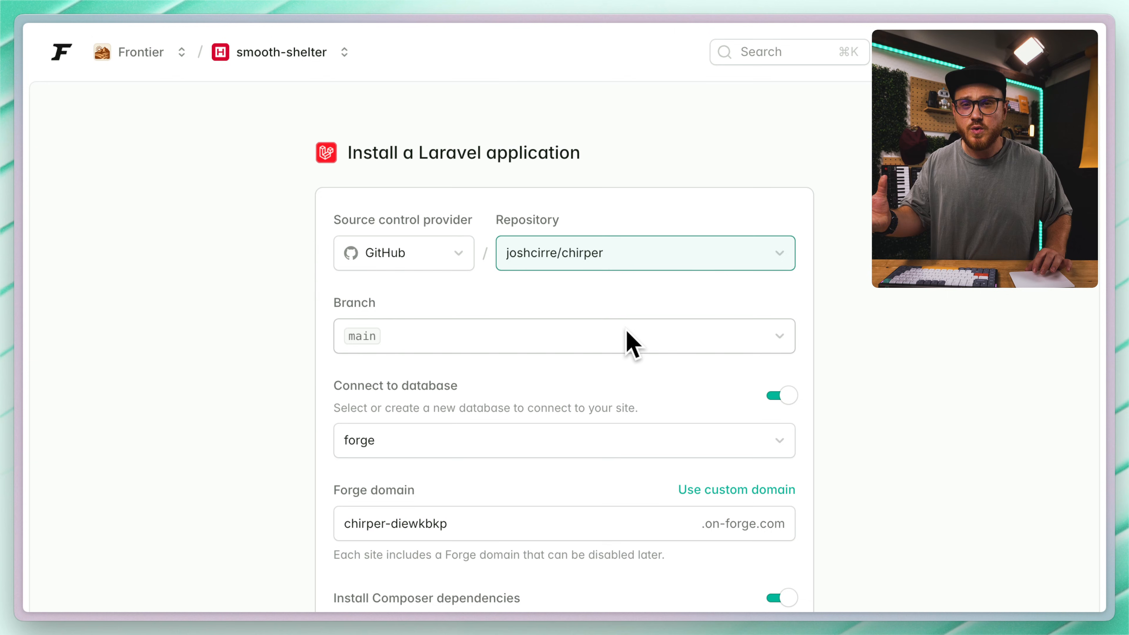
{"action": "scroll", "scroll_direction": "down", "scroll_amount": 3}
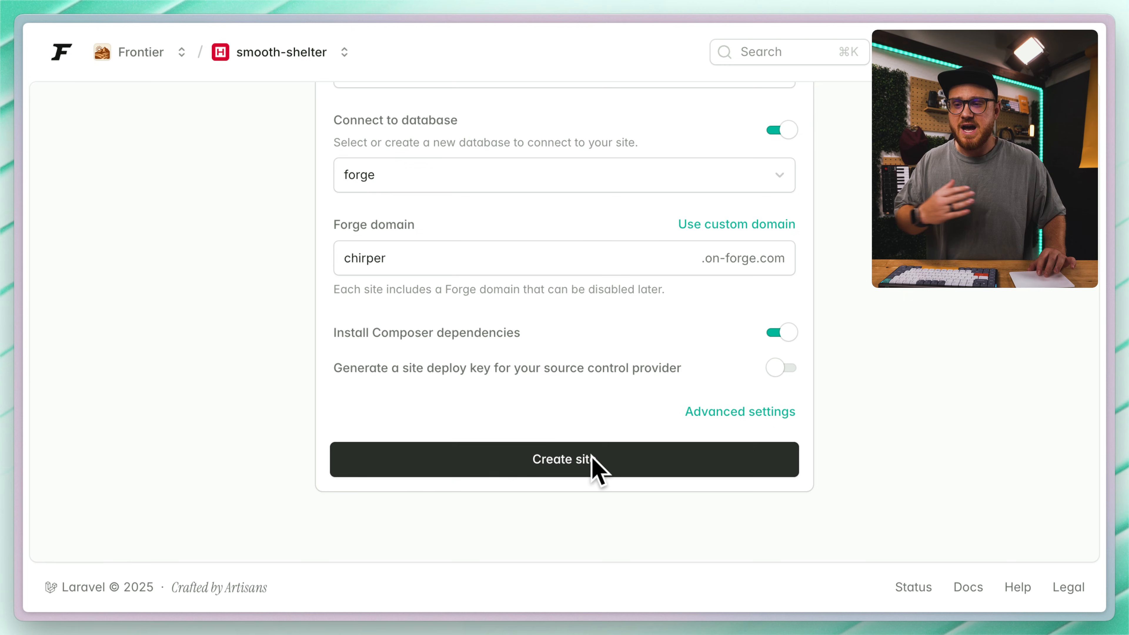
{"action": "left_click", "coordinate": [564, 459]}
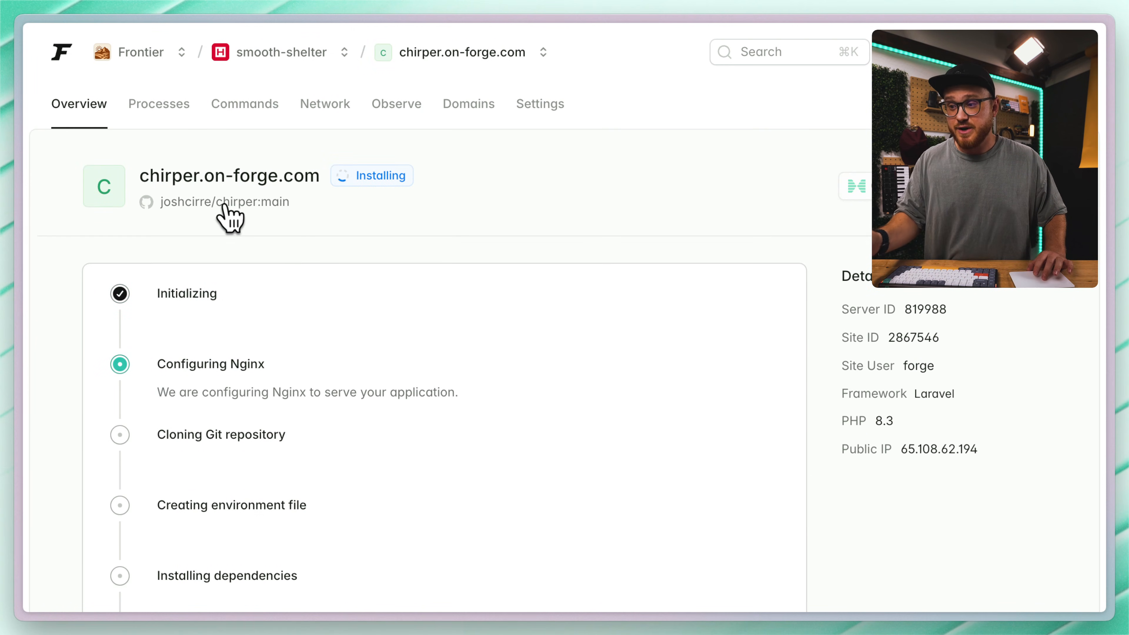
{"action": "mouse_move", "coordinate": [452, 279]}
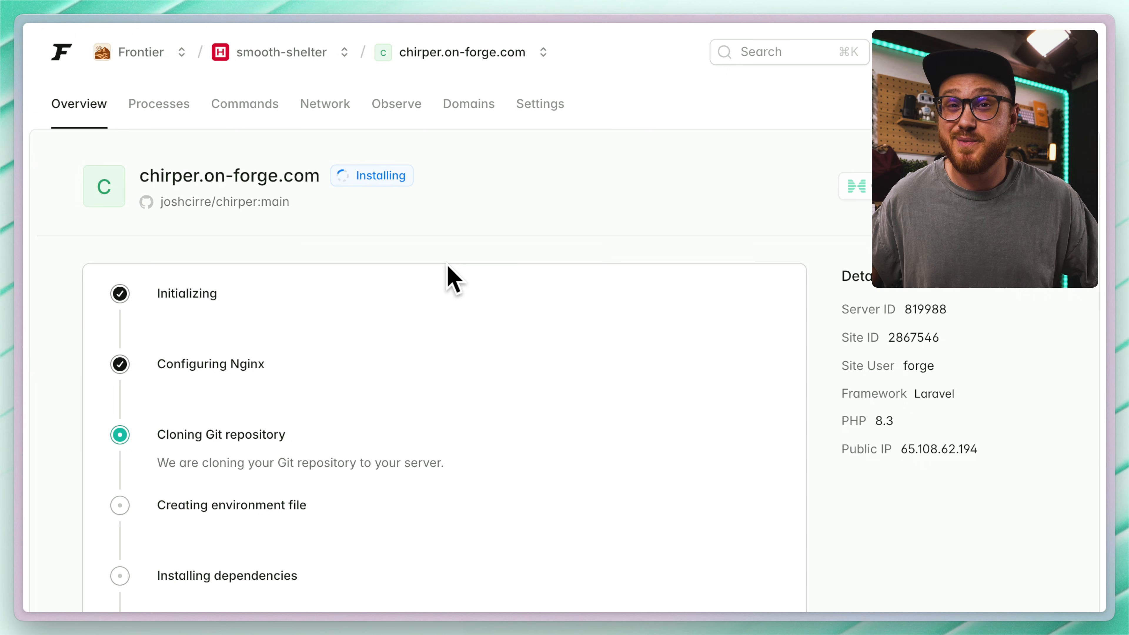
Step: Return to the smooth-shelter server overview once the chirper install progresses
{"action": "left_click", "coordinate": [279, 52]}
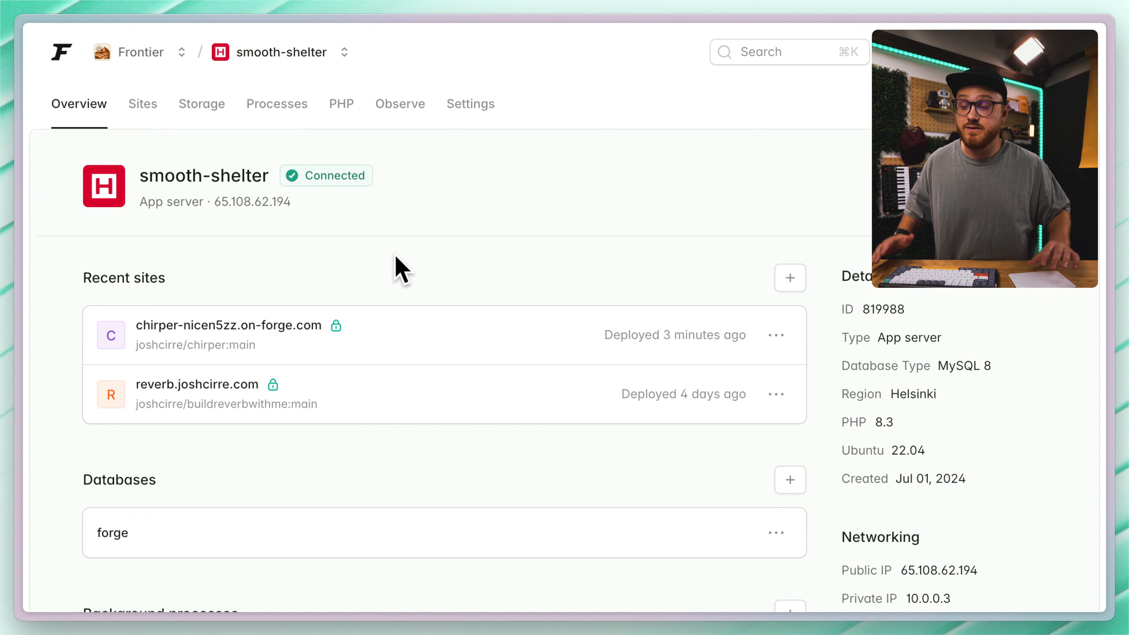
Step: Review the chirper site's latest deployment logs, then go back to its overview
{"action": "left_click", "coordinate": [228, 325]}
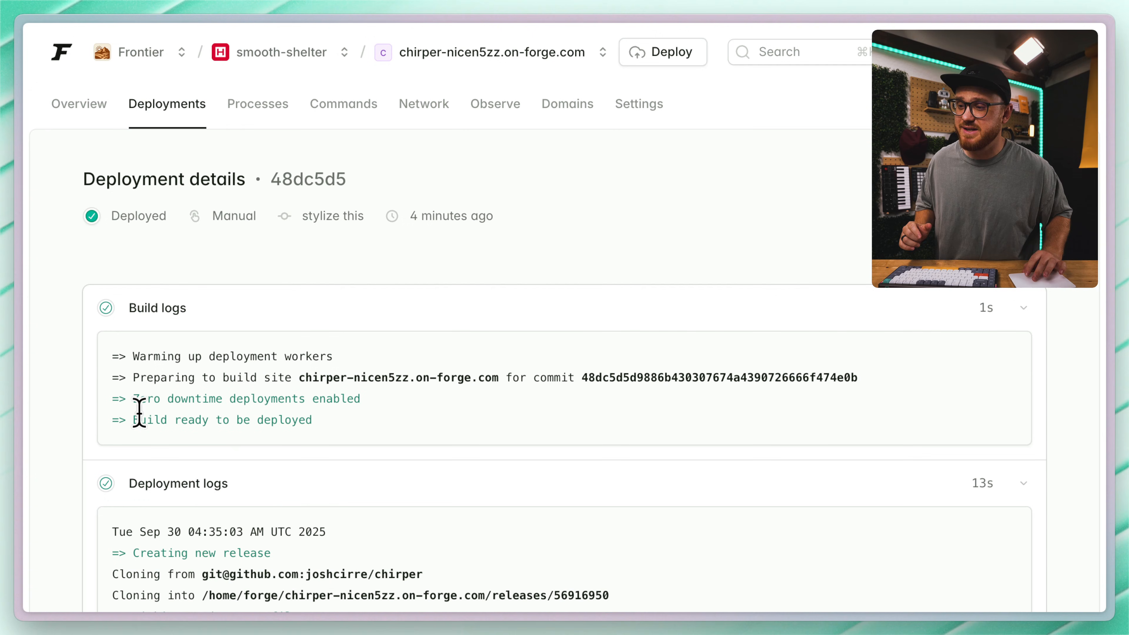
{"action": "mouse_move", "coordinate": [382, 417]}
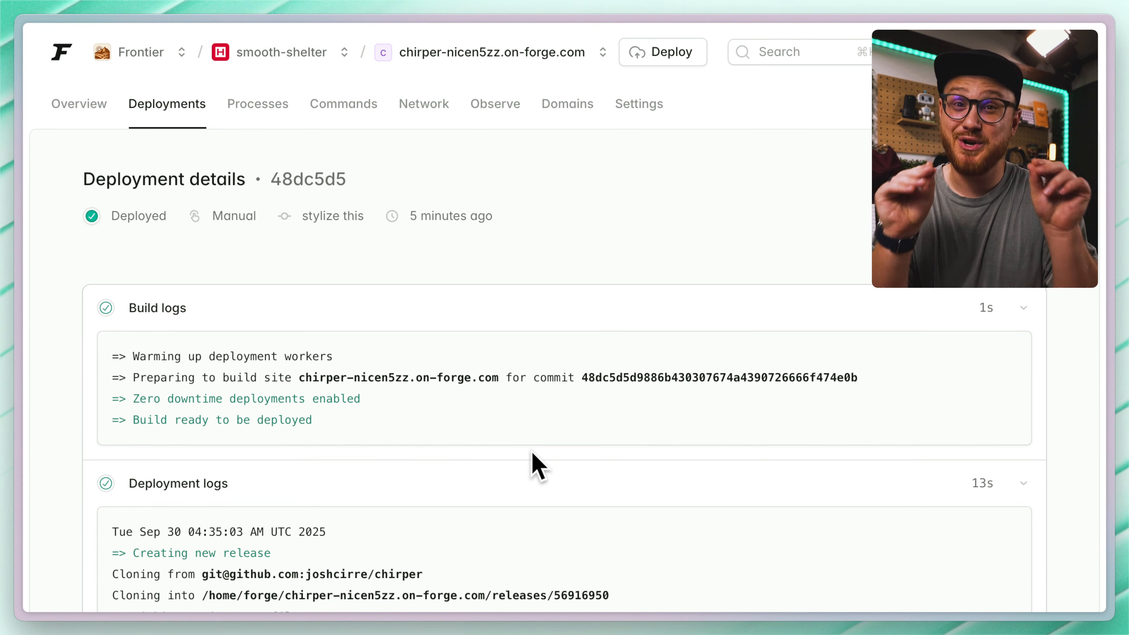
{"action": "left_click", "coordinate": [78, 103]}
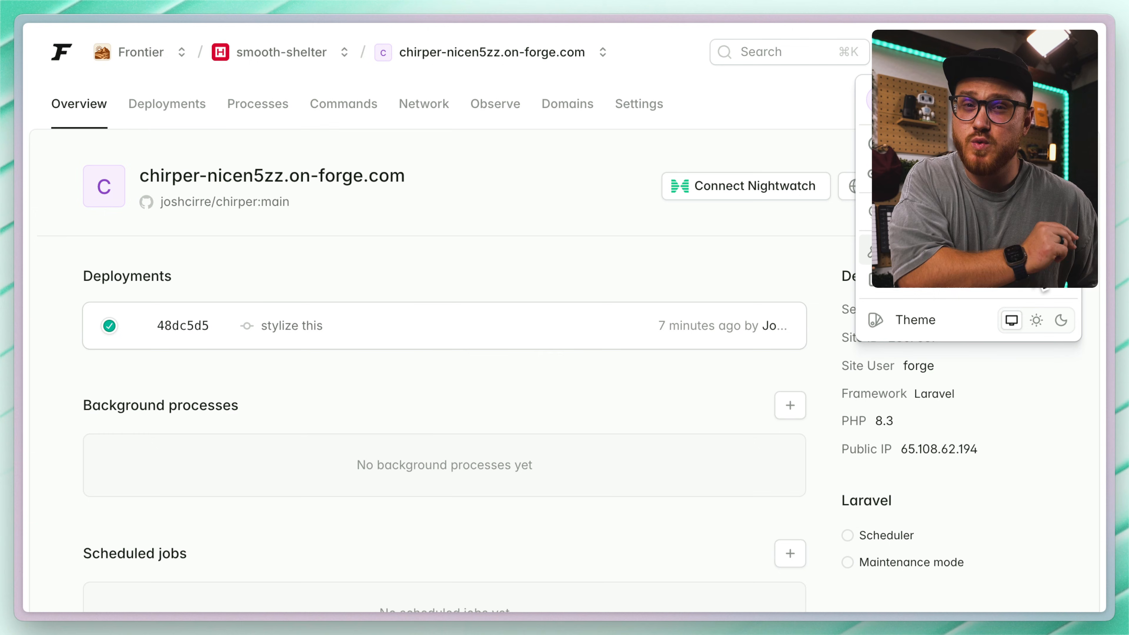
Step: In the classic Monitoring page, switch the new monitor's metric to Used Memory
{"action": "left_click", "coordinate": [279, 51]}
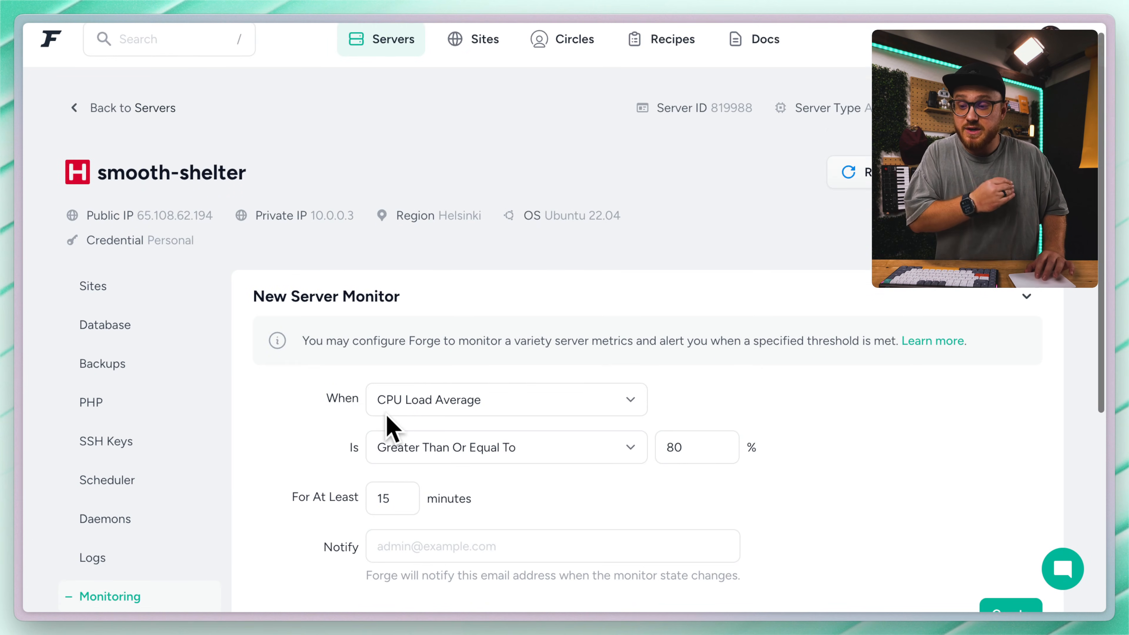
{"action": "scroll", "scroll_direction": "down", "scroll_amount": 3}
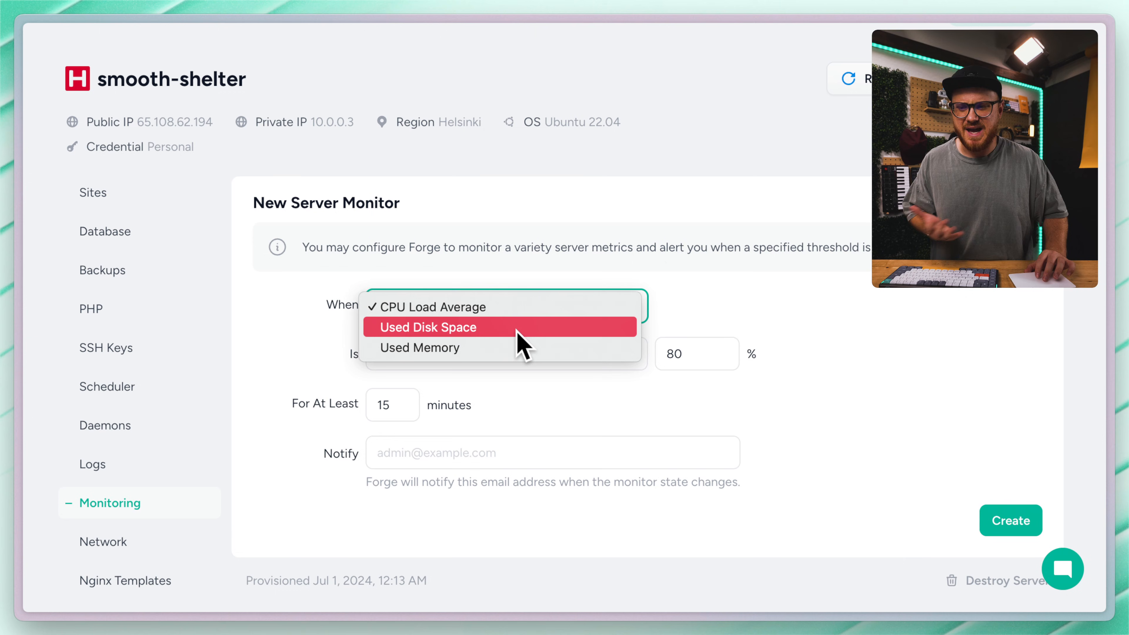
{"action": "left_click", "coordinate": [426, 327]}
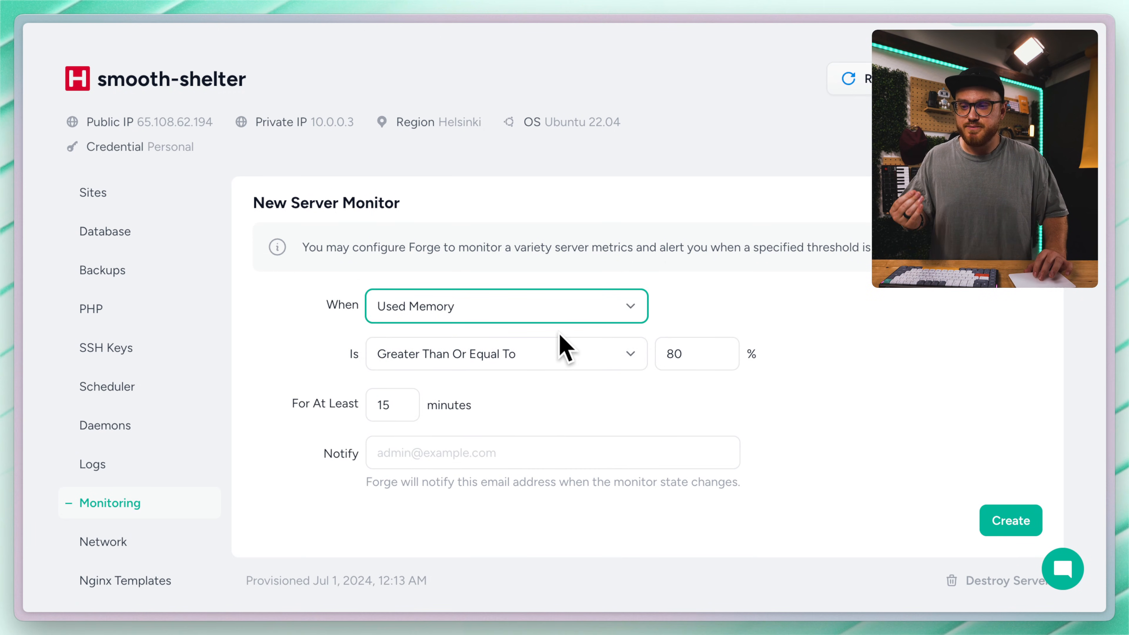
{"action": "mouse_move", "coordinate": [581, 382]}
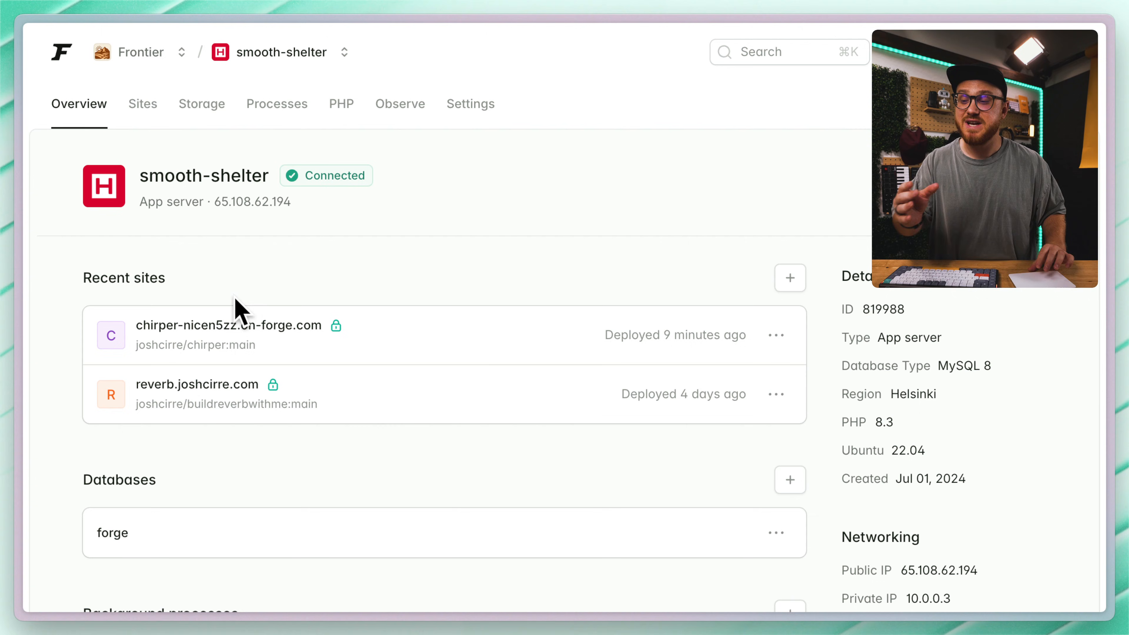
Step: Preview the Add monitor dialog under Observe, dismiss it, and view the Metrics charts
{"action": "left_click", "coordinate": [400, 104]}
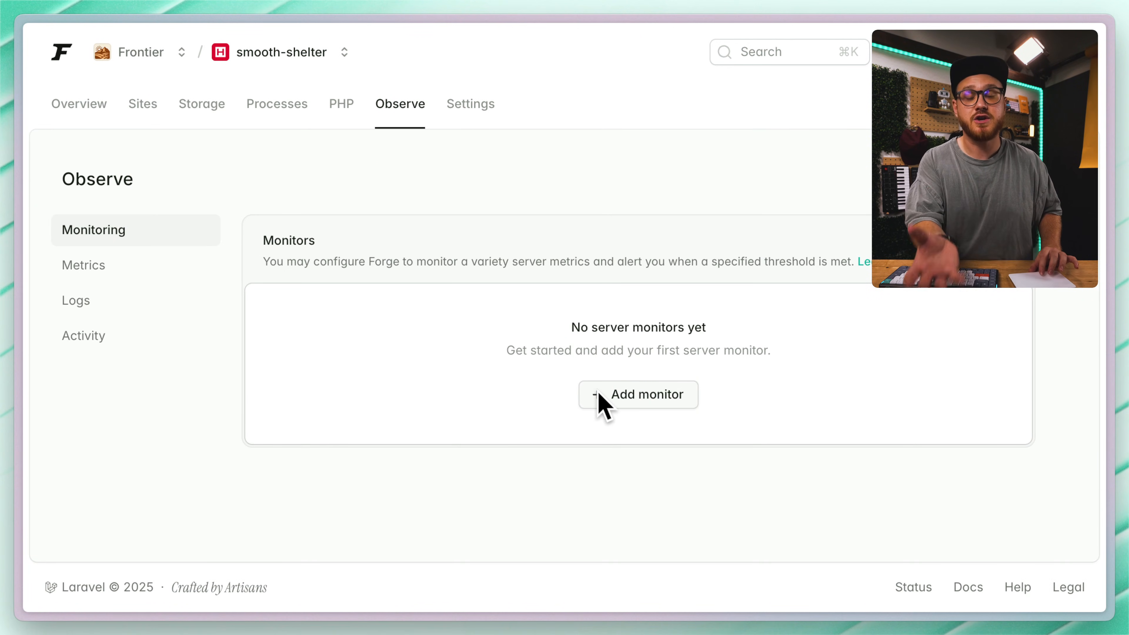
{"action": "left_click", "coordinate": [638, 395]}
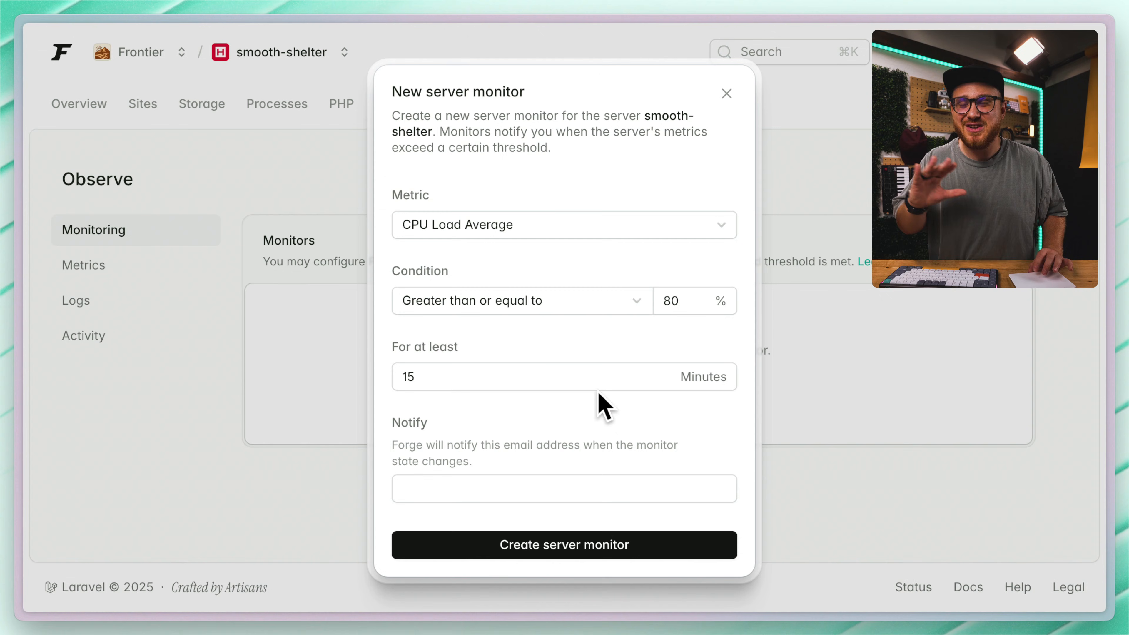
{"action": "mouse_move", "coordinate": [719, 257]}
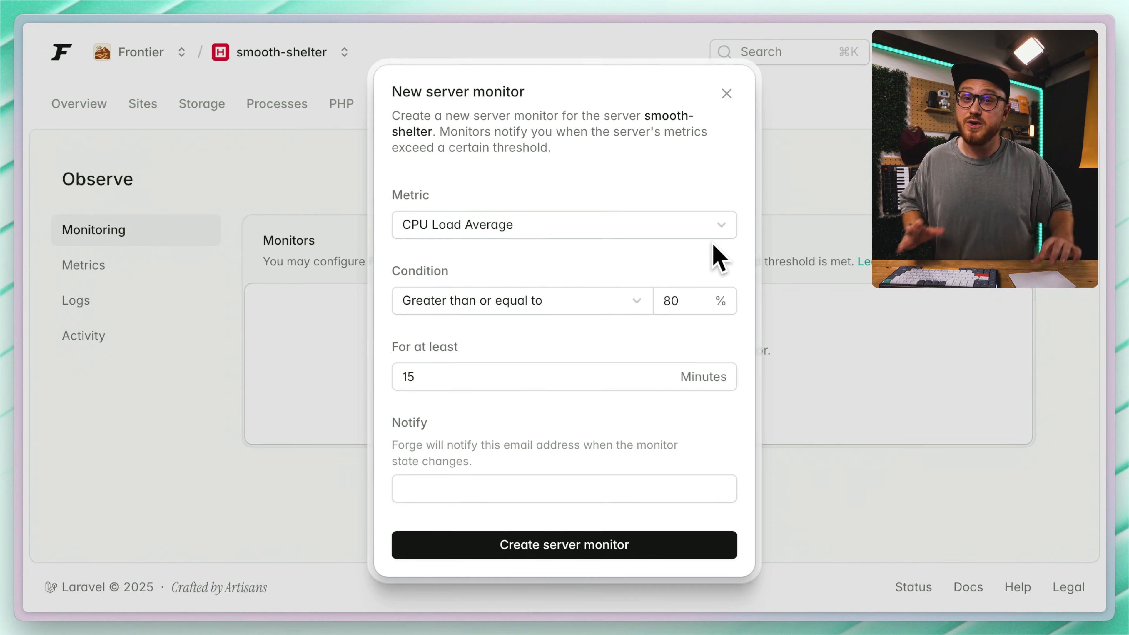
{"action": "left_click", "coordinate": [727, 93]}
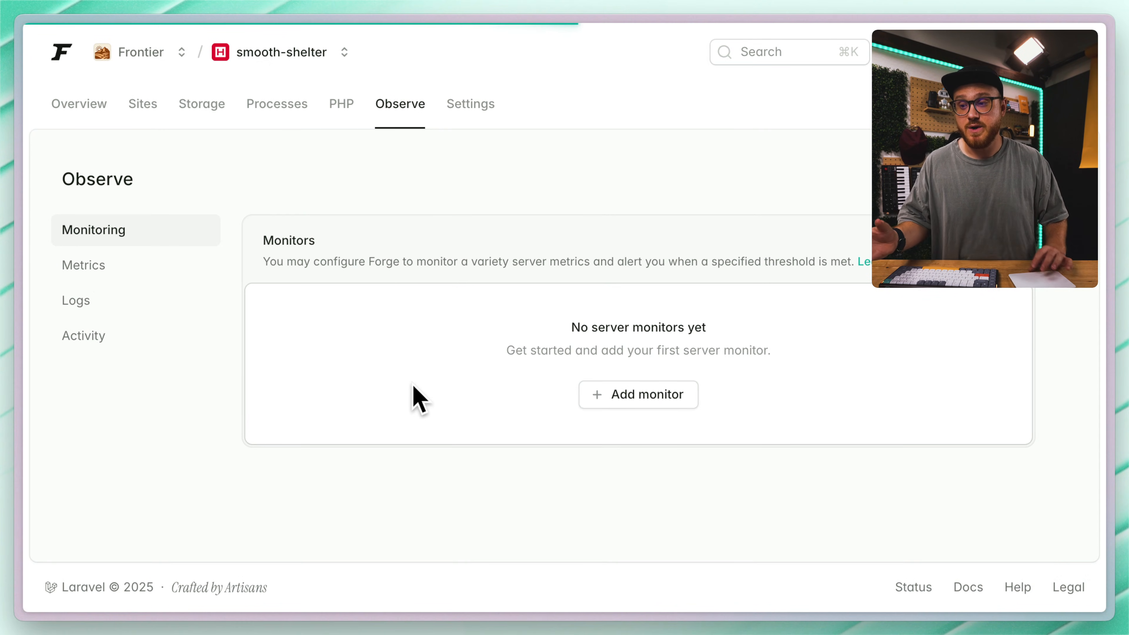
{"action": "left_click", "coordinate": [83, 264]}
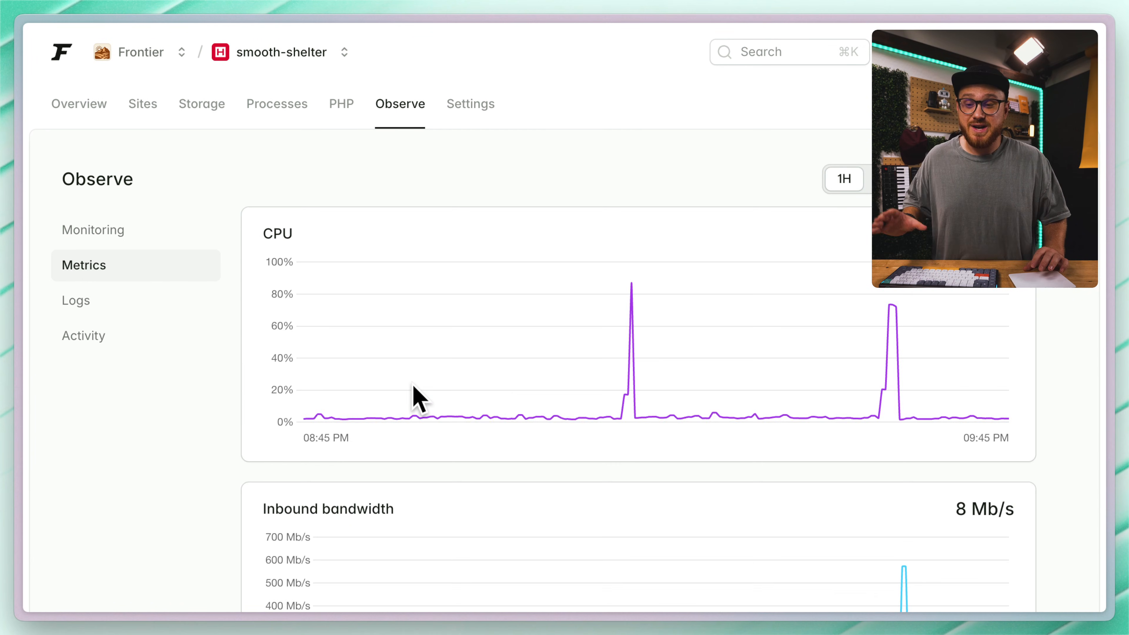
{"action": "mouse_move", "coordinate": [895, 327]}
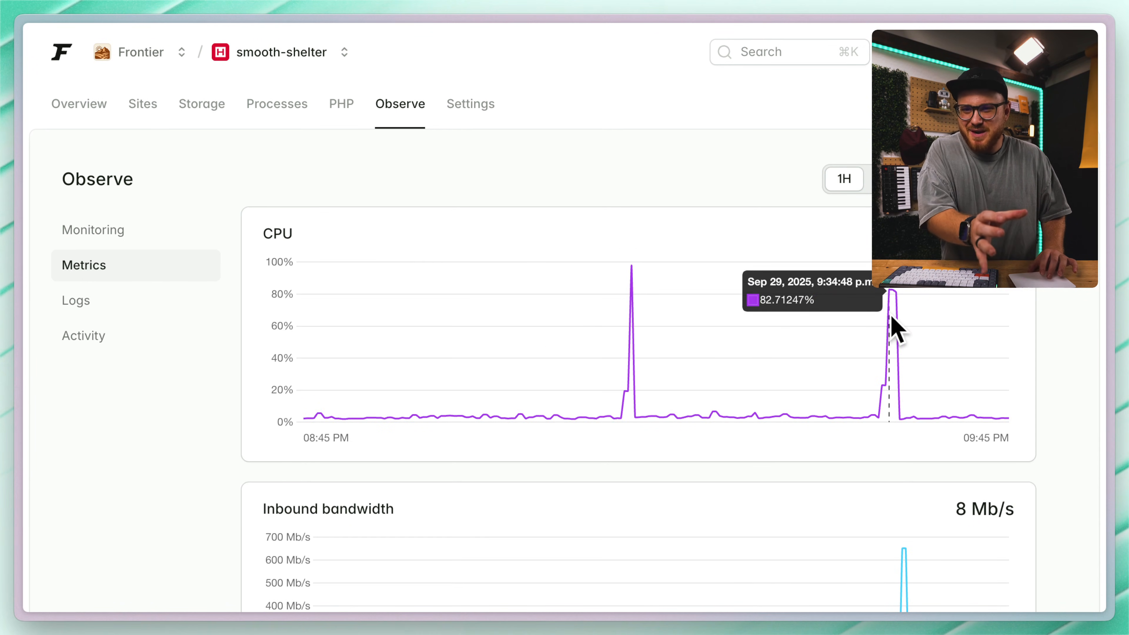
{"action": "mouse_move", "coordinate": [607, 372]}
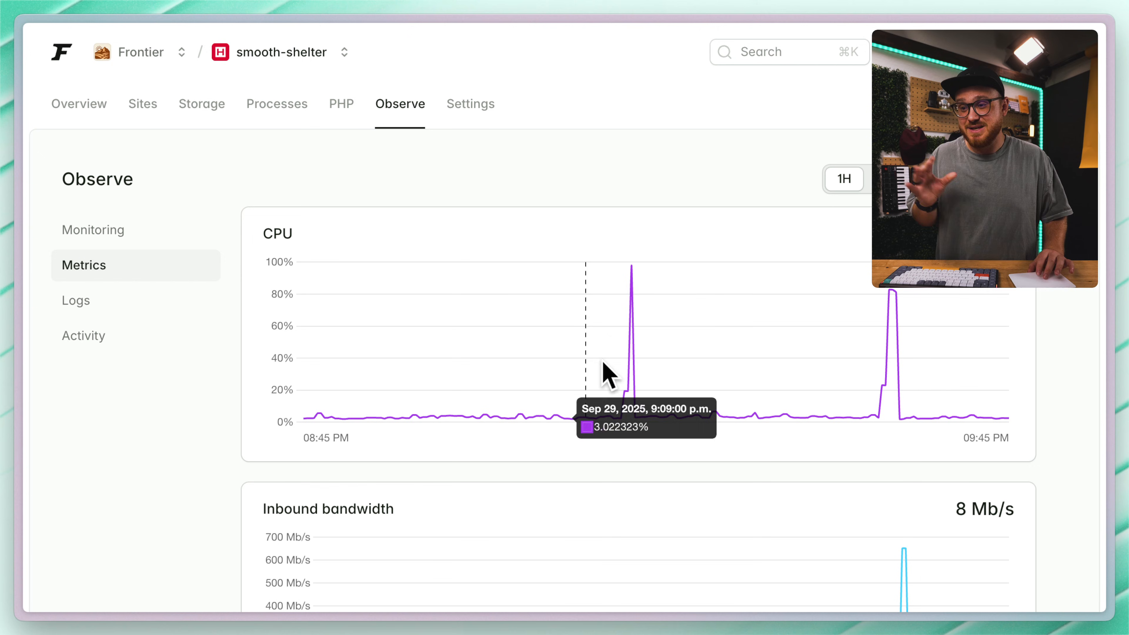
{"action": "mouse_move", "coordinate": [634, 356]}
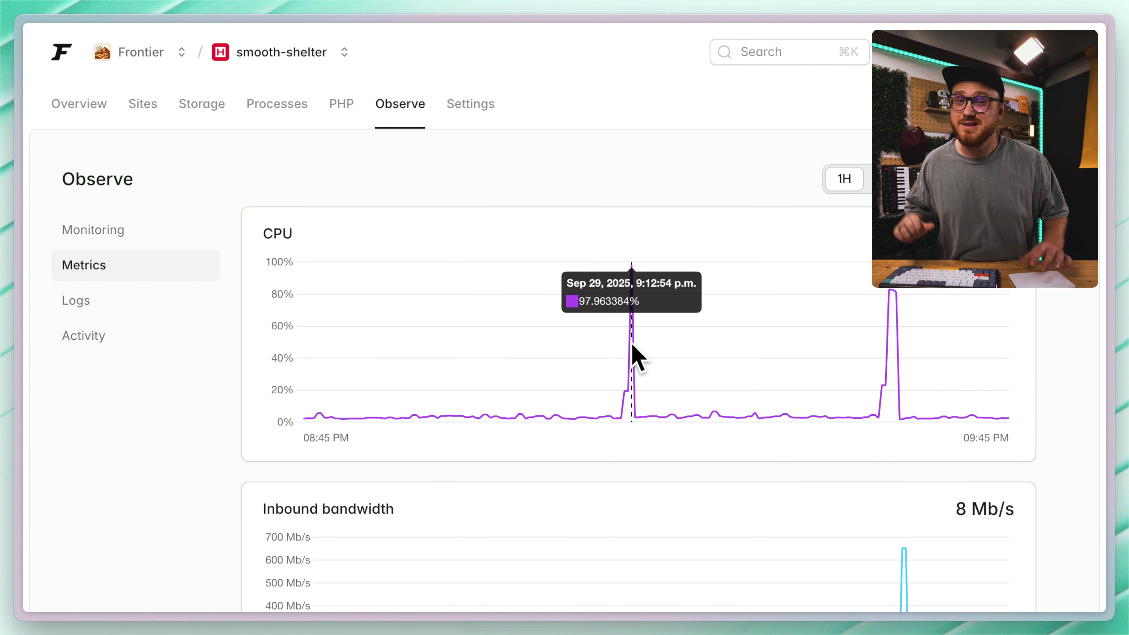
{"action": "mouse_move", "coordinate": [652, 403]}
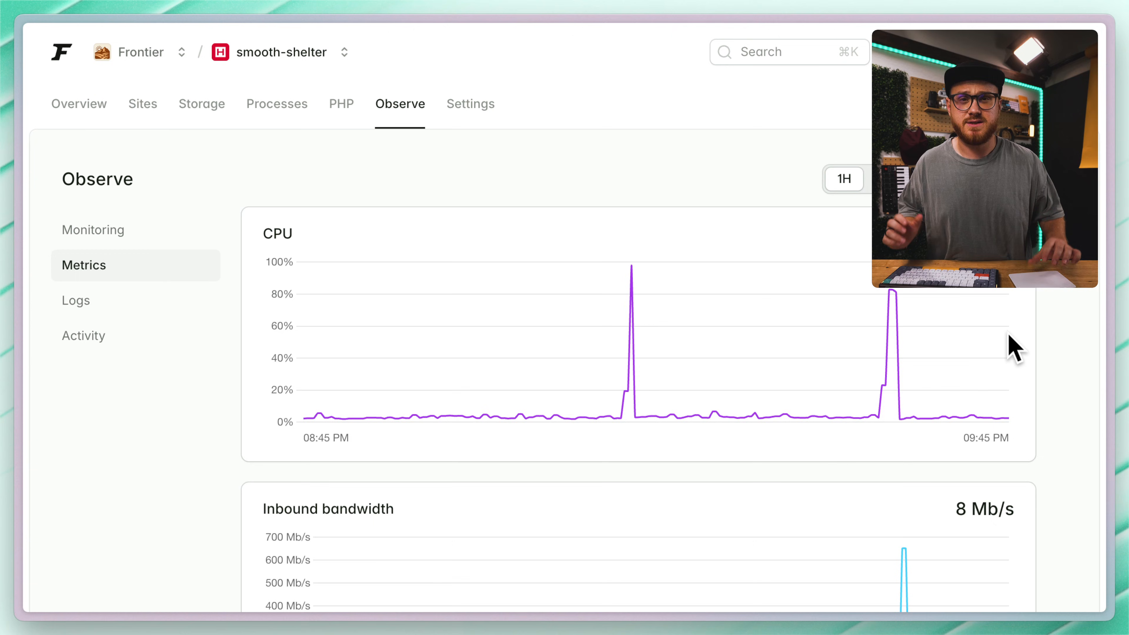
Step: After the bandwidth charts, go to Sites and select chirper-nicen5zz.on-forge.com
{"action": "scroll", "scroll_direction": "down", "scroll_amount": 3}
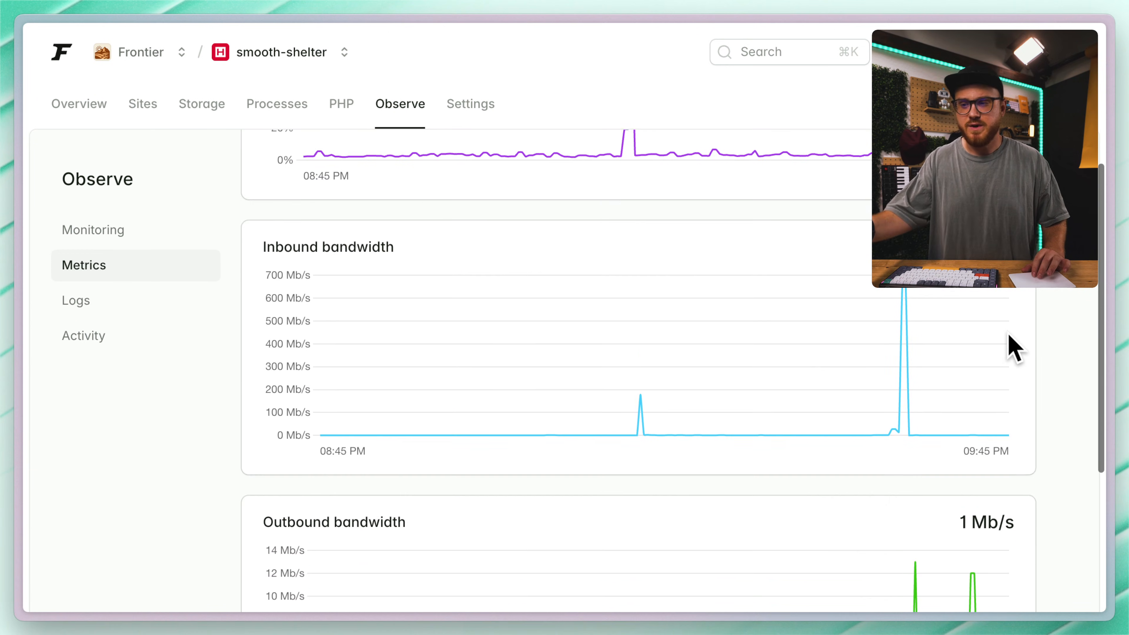
{"action": "scroll", "scroll_direction": "down", "scroll_amount": 3}
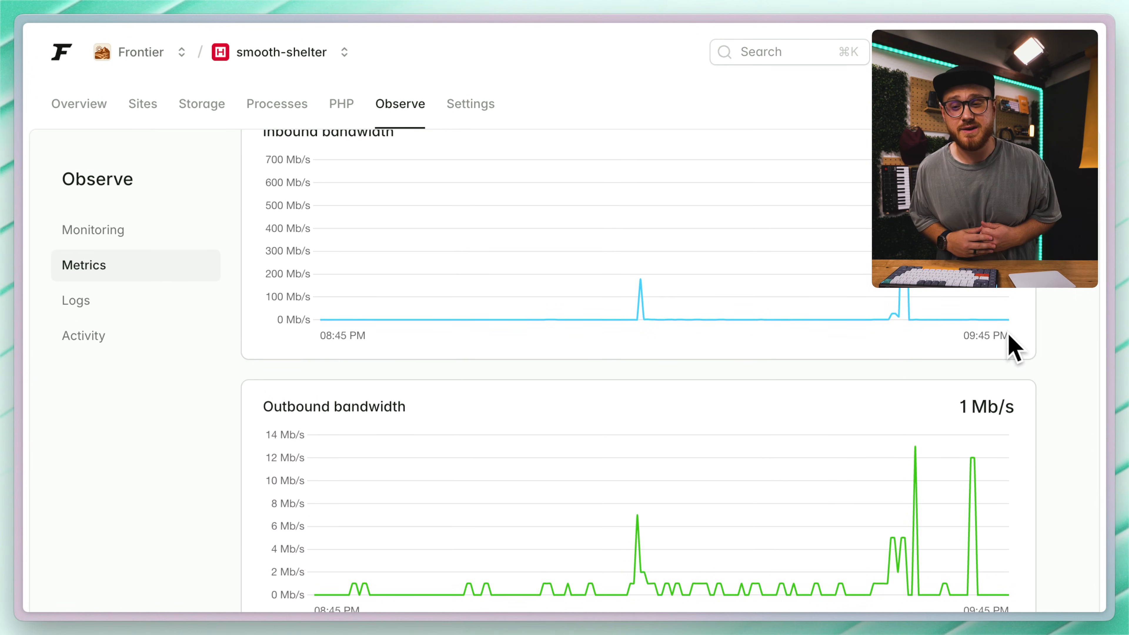
{"action": "left_click", "coordinate": [141, 103]}
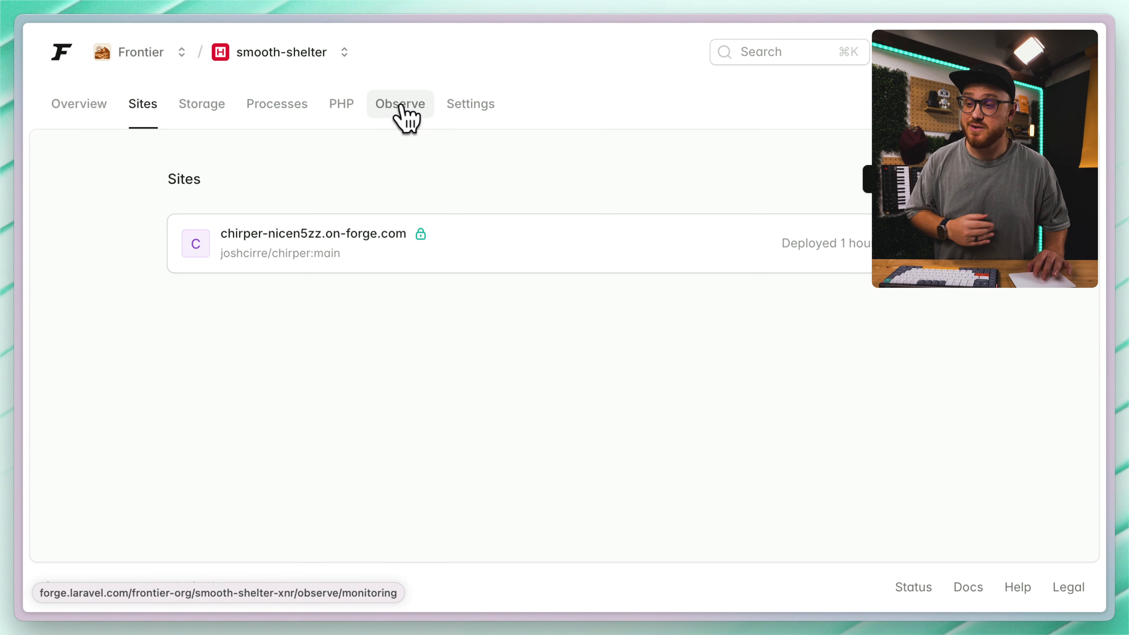
{"action": "left_click", "coordinate": [312, 234]}
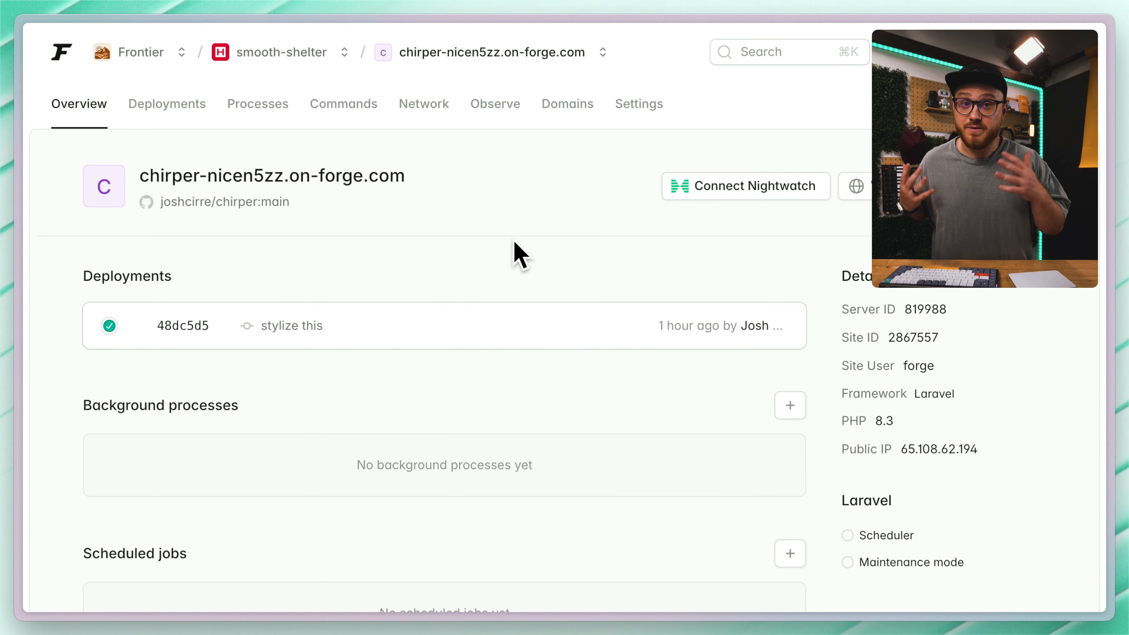
{"action": "mouse_move", "coordinate": [511, 147]}
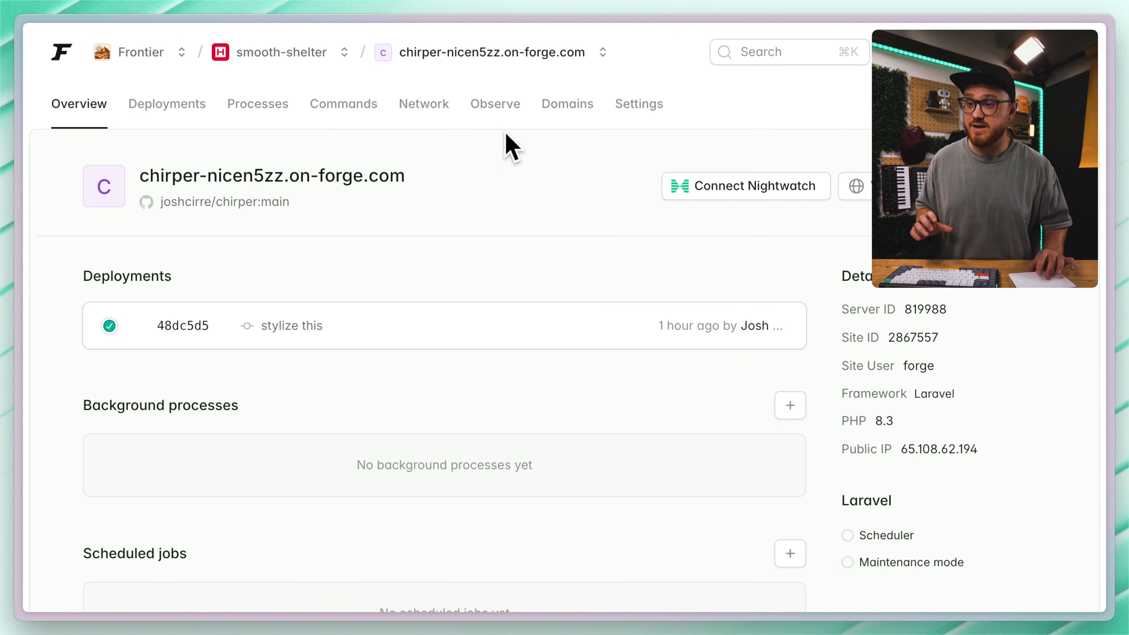
Step: Start a new heartbeat from the chirper site's Observe section
{"action": "left_click", "coordinate": [495, 104]}
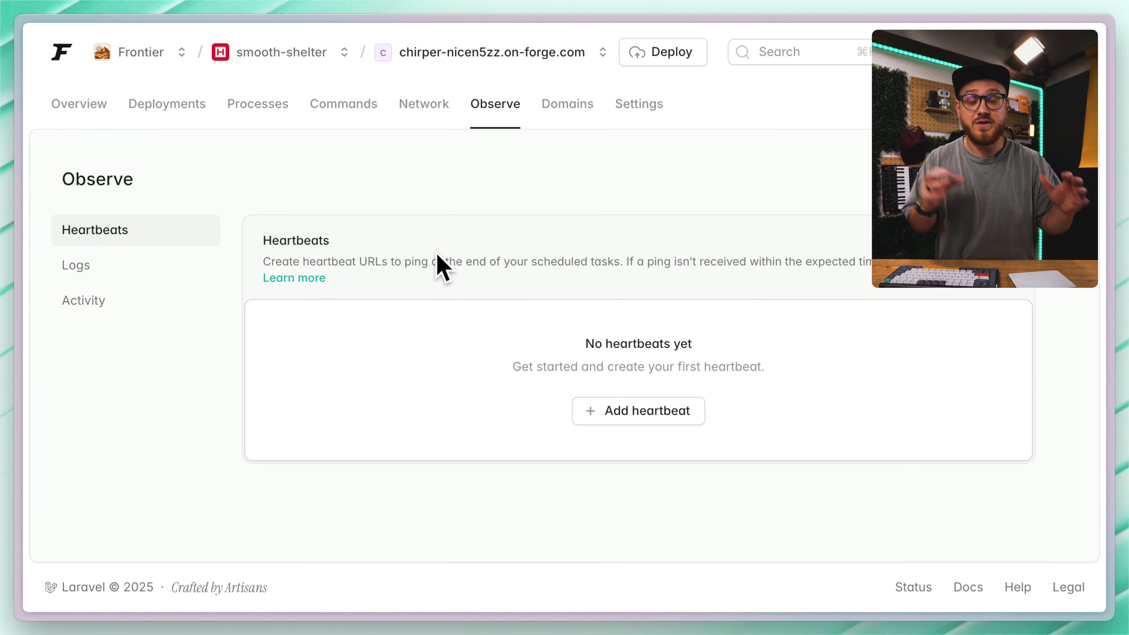
{"action": "mouse_move", "coordinate": [459, 395]}
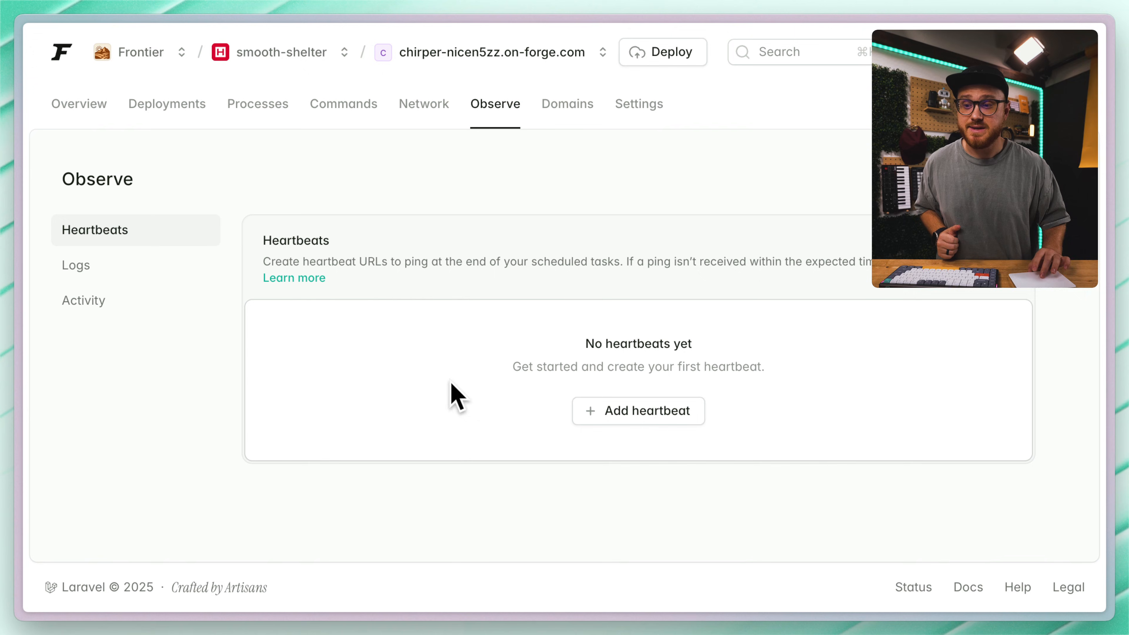
{"action": "left_click", "coordinate": [637, 411]}
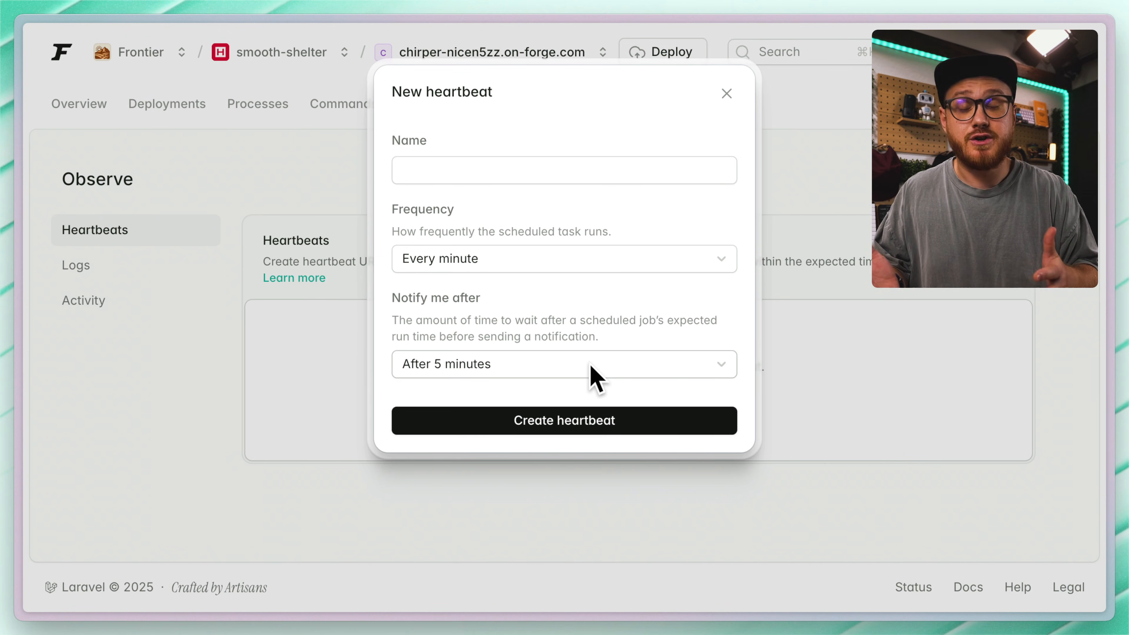
Step: Create the 'YouTube' heartbeat at every 30 minutes with 5-minute notification, then dismiss its URL dialog
{"action": "type", "text": "Y"}
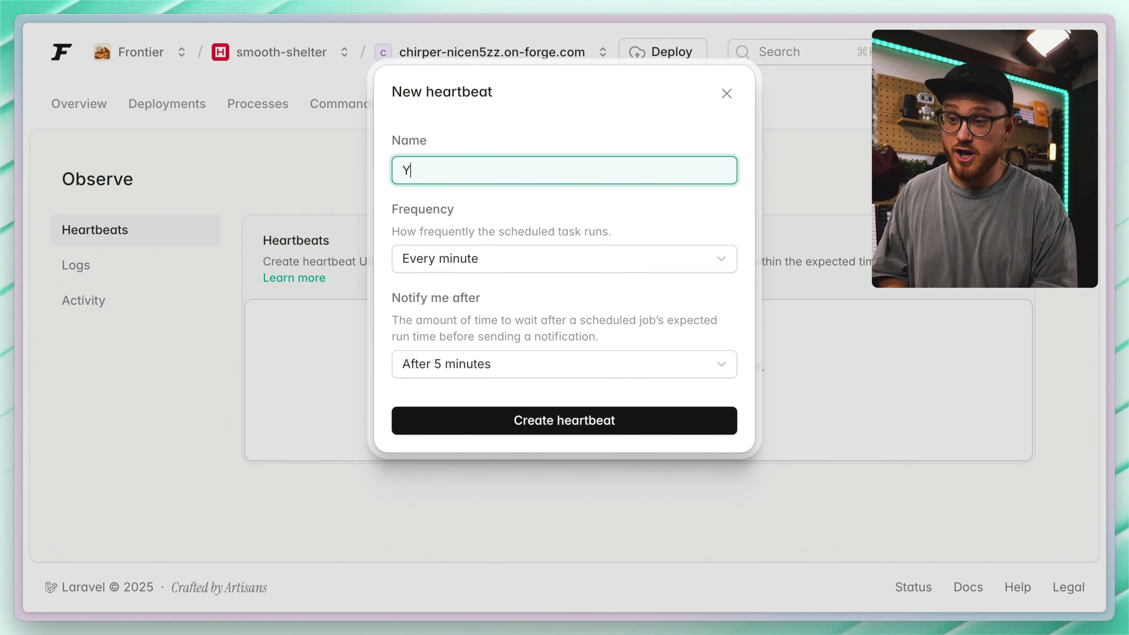
{"action": "type", "text": "ouTube"}
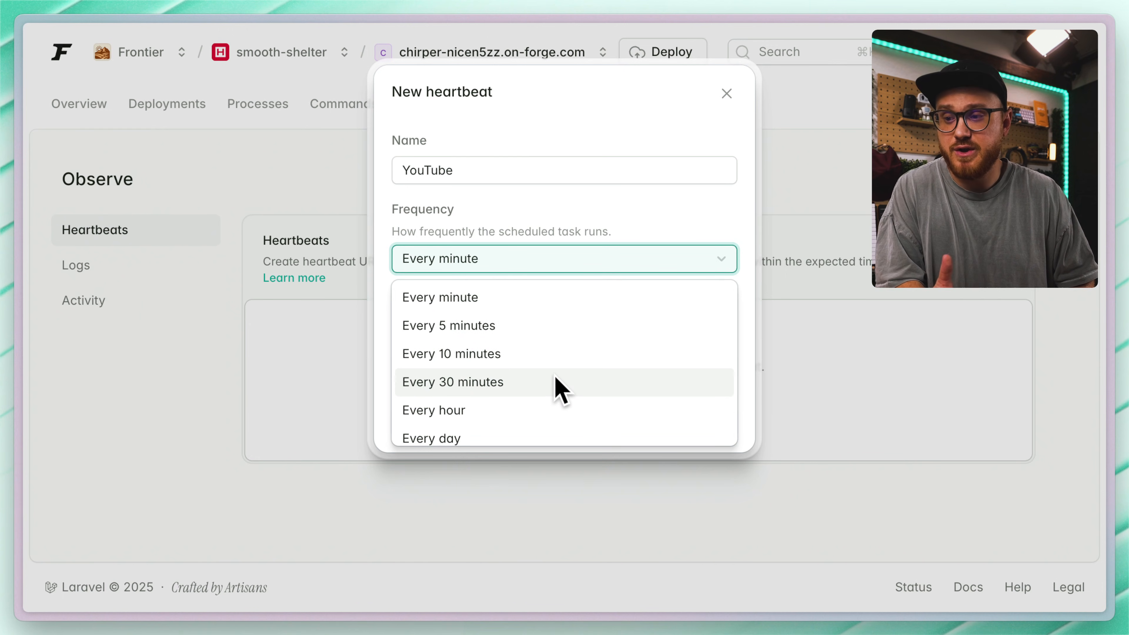
{"action": "left_click", "coordinate": [452, 381]}
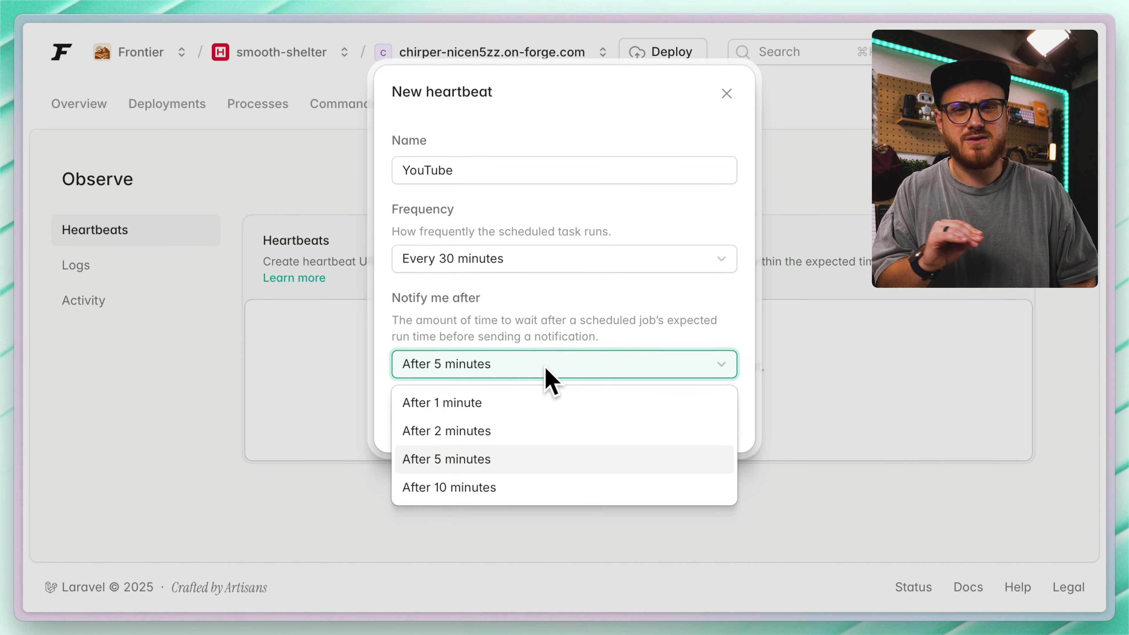
{"action": "left_click", "coordinate": [446, 459]}
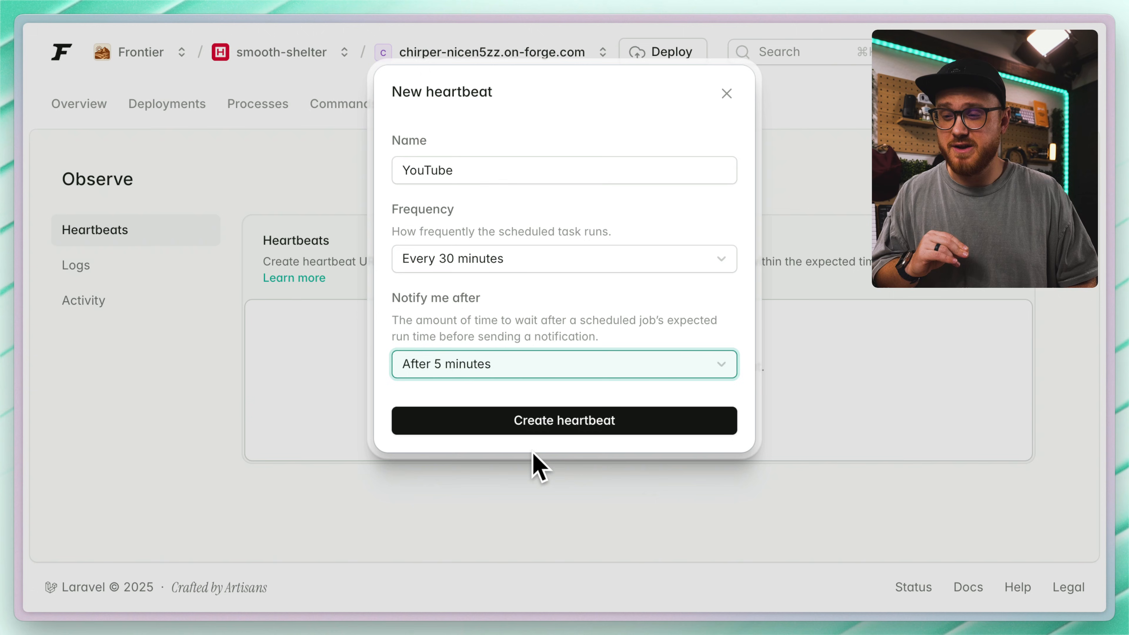
{"action": "left_click", "coordinate": [564, 420]}
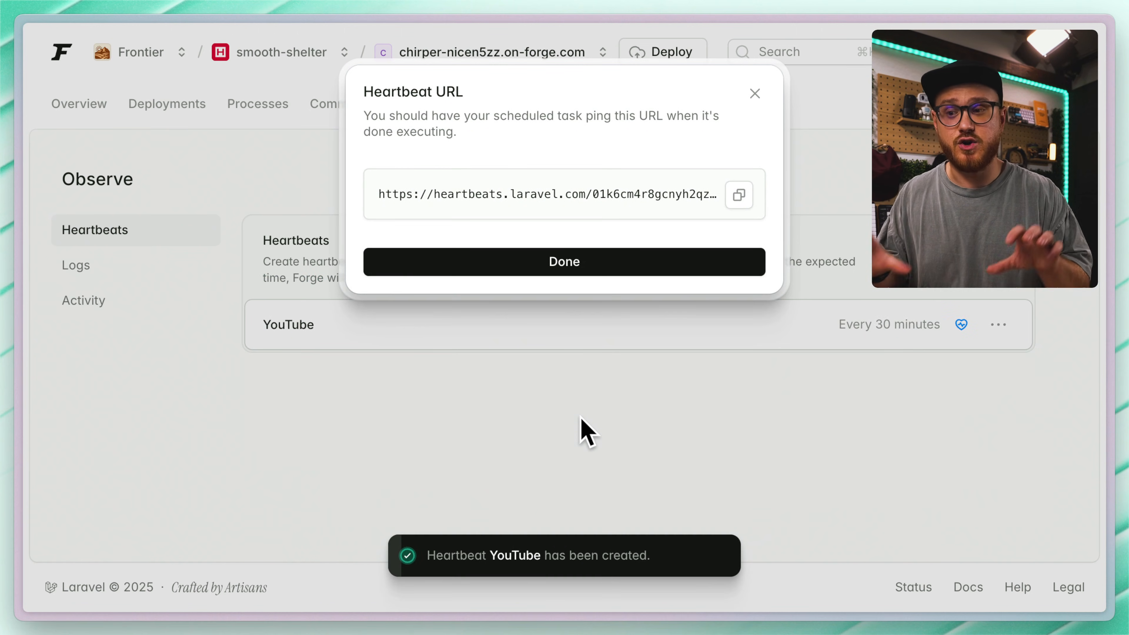
{"action": "mouse_move", "coordinate": [511, 140]}
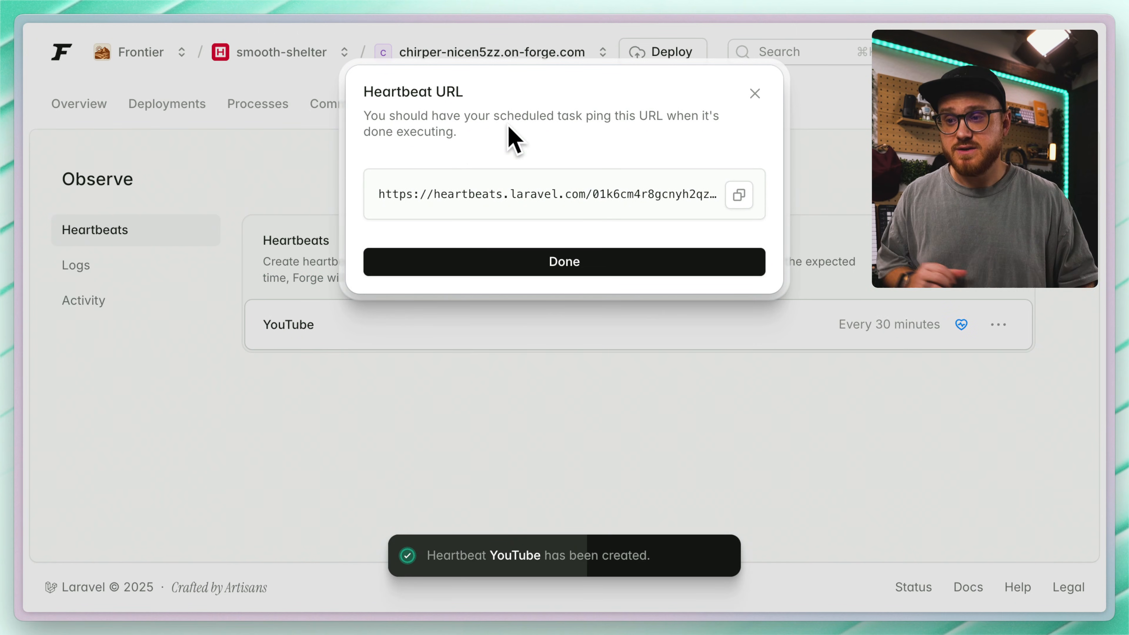
{"action": "mouse_move", "coordinate": [410, 194]}
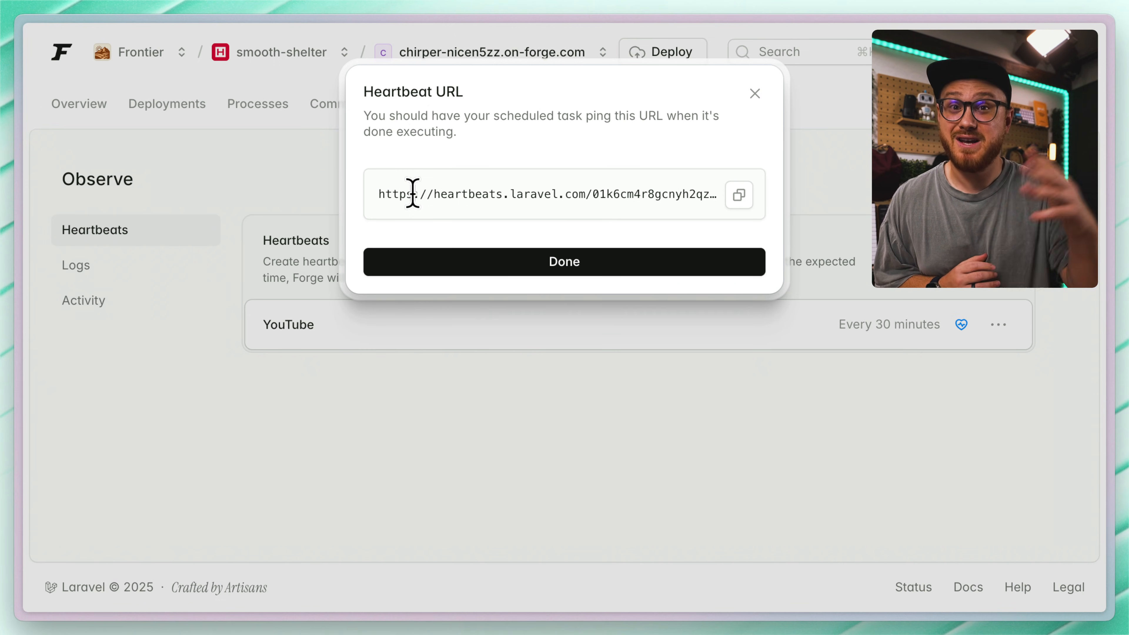
{"action": "left_click", "coordinate": [564, 261]}
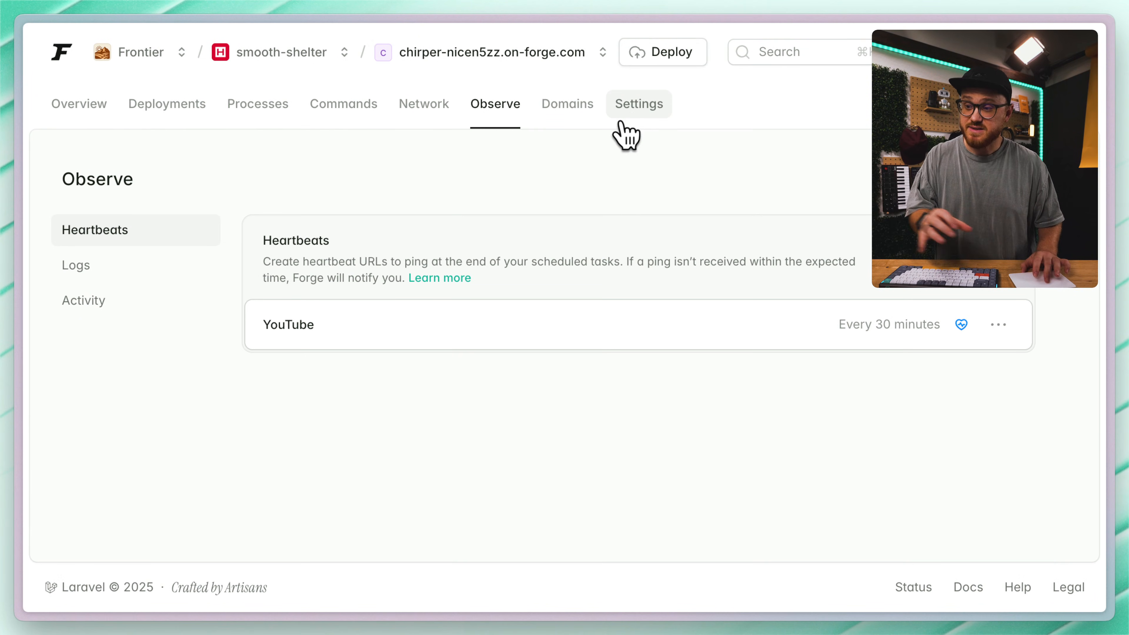
Step: Switch on the chirper deployment healthcheck with its /up URL and save it
{"action": "left_click", "coordinate": [638, 104]}
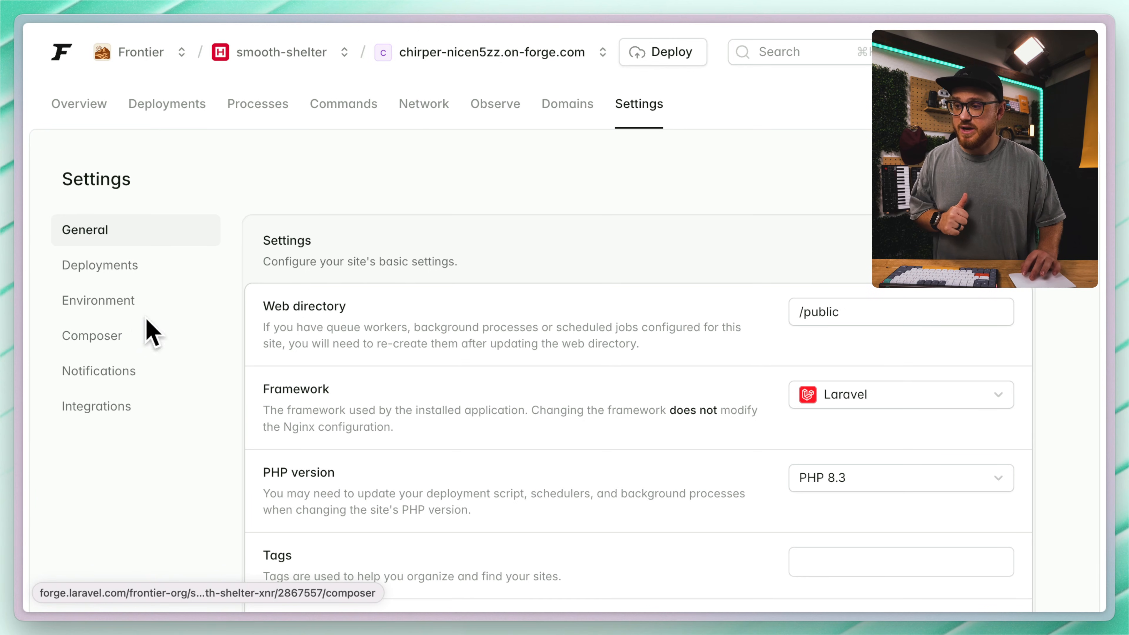
{"action": "mouse_move", "coordinate": [414, 404]}
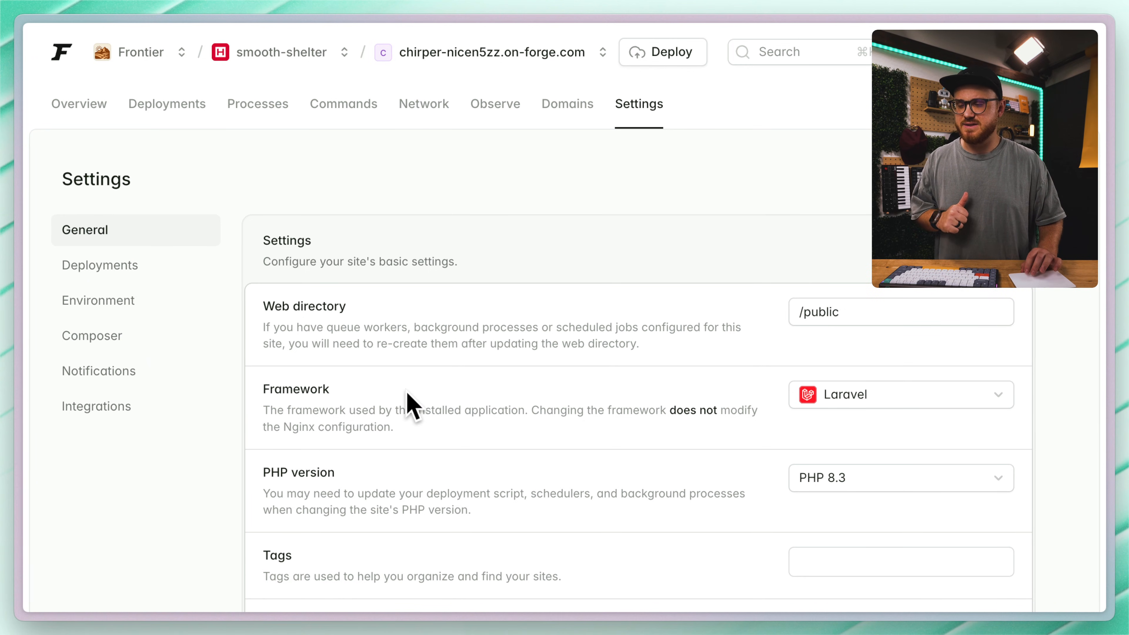
{"action": "left_click", "coordinate": [100, 265]}
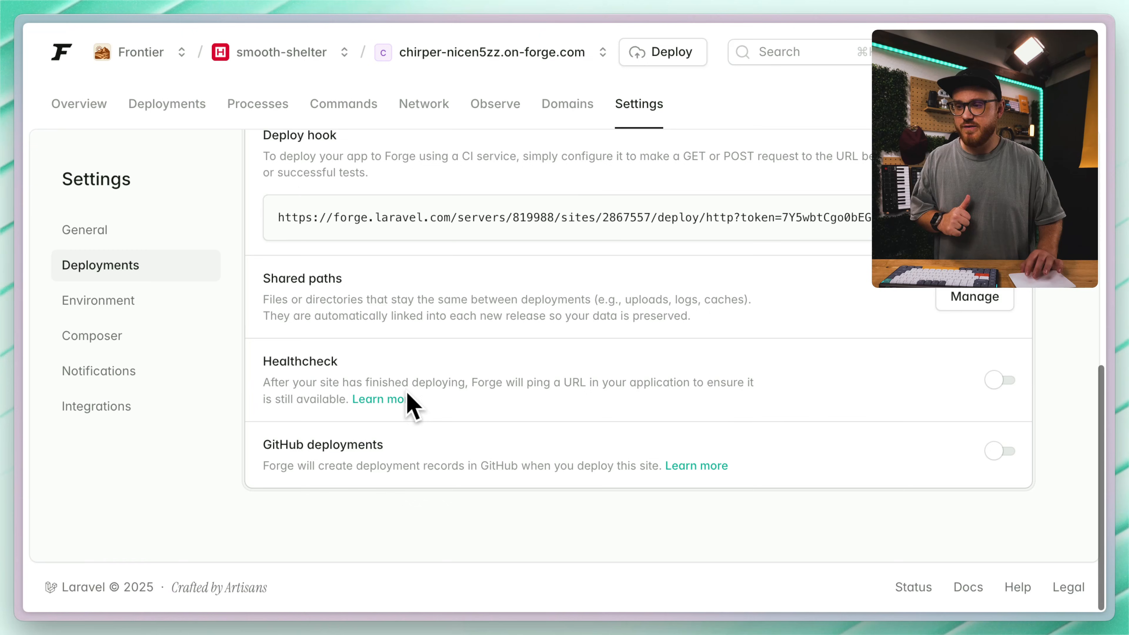
{"action": "left_click", "coordinate": [999, 380]}
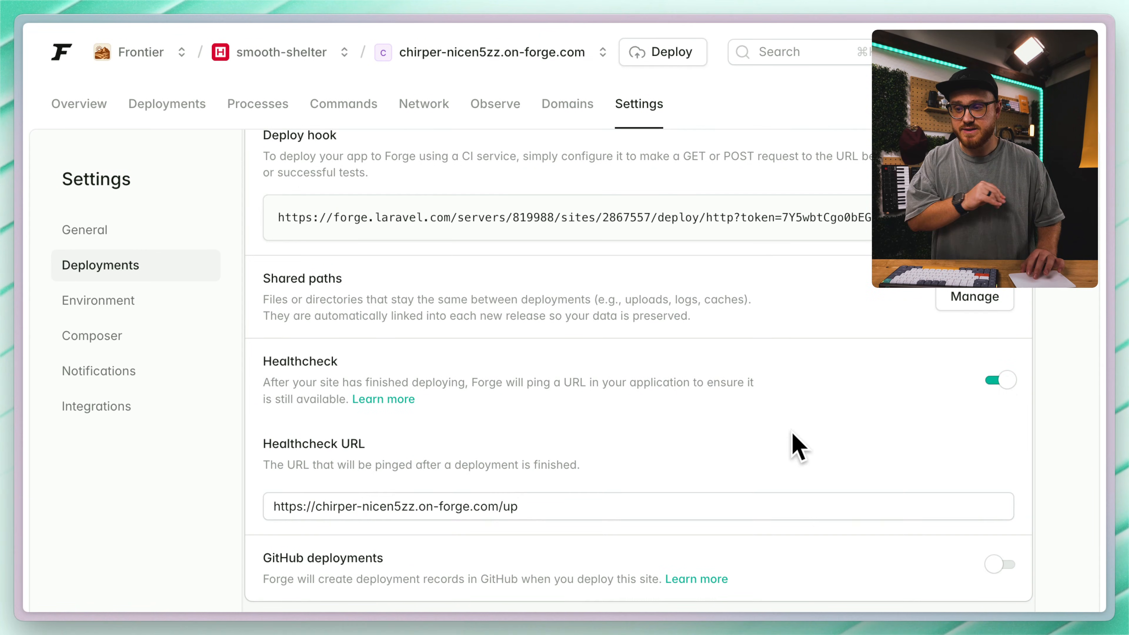
{"action": "scroll", "scroll_direction": "down", "scroll_amount": 3}
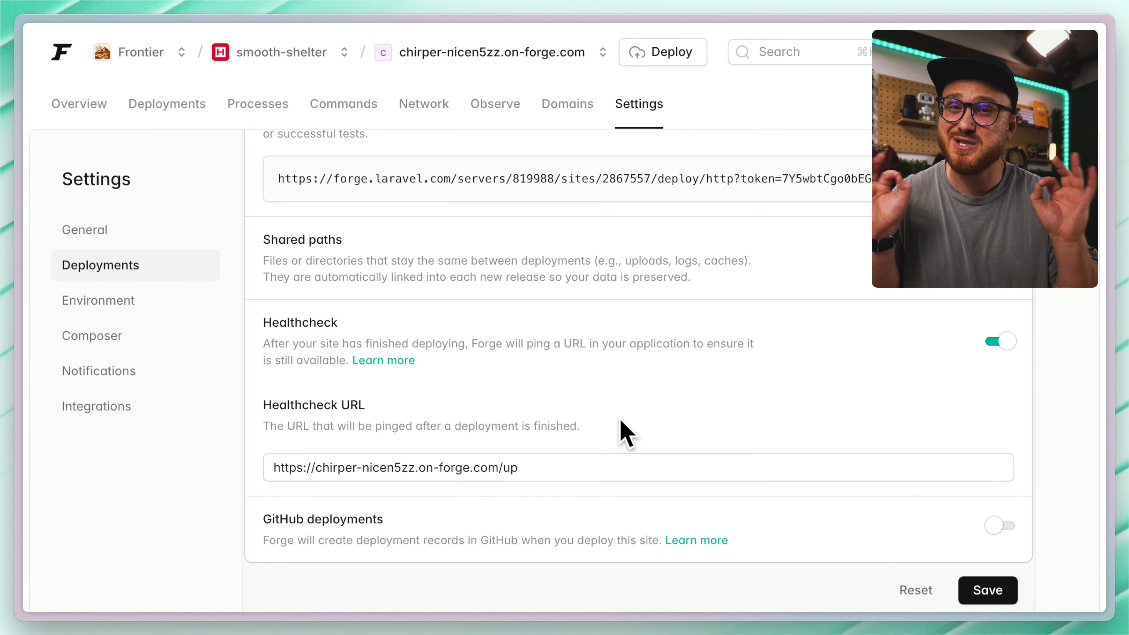
{"action": "left_click", "coordinate": [129, 51]}
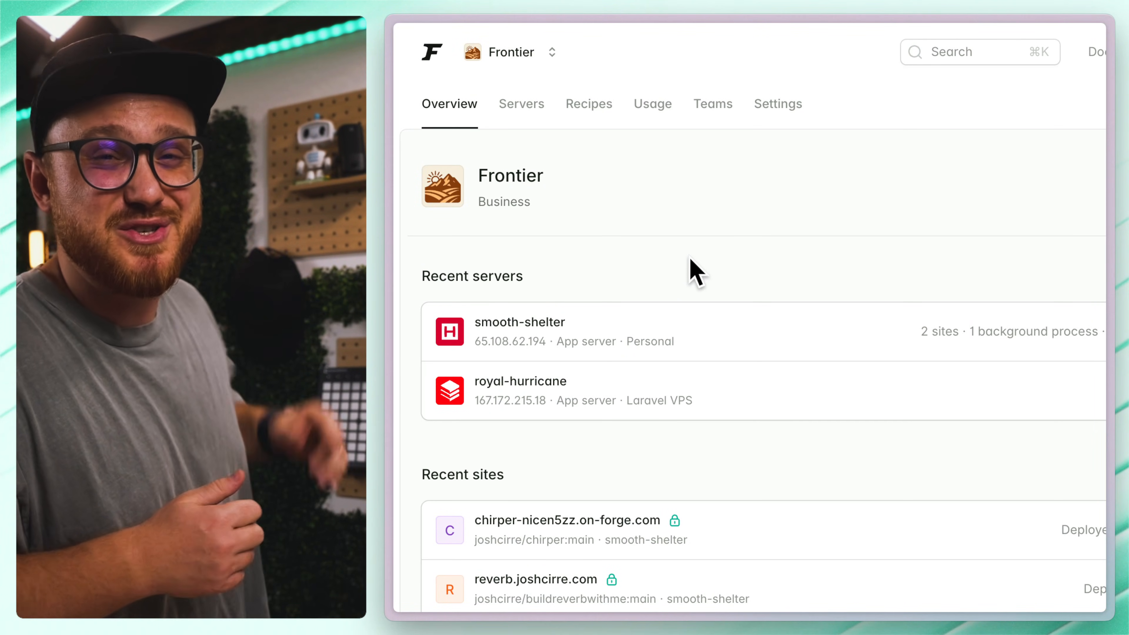
{"action": "mouse_move", "coordinate": [871, 288]}
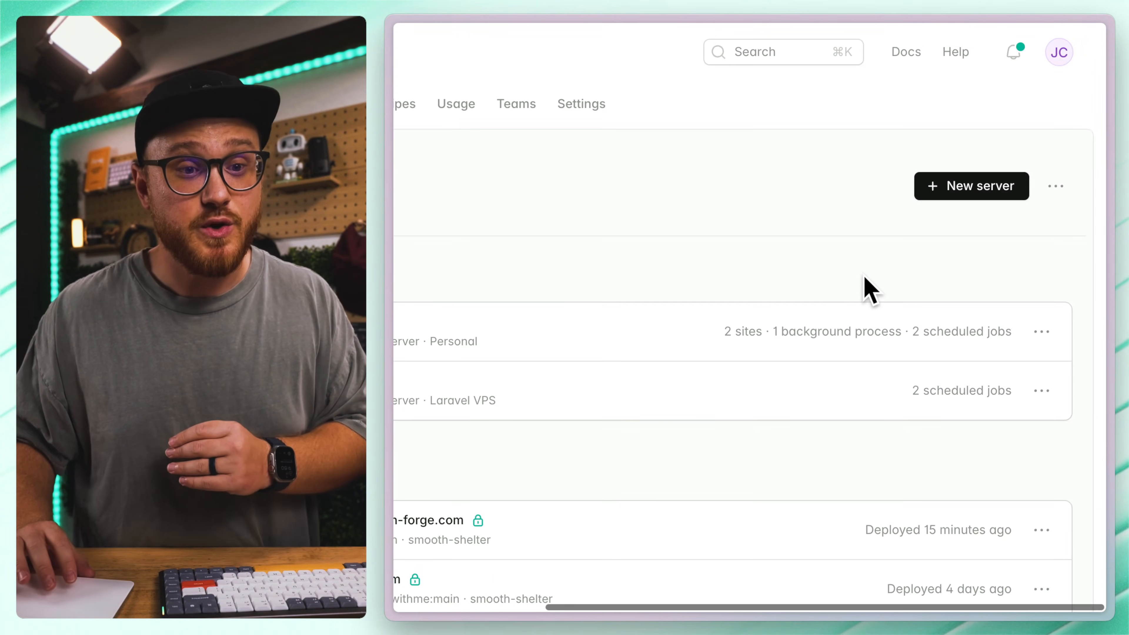
Step: Begin a new server, keeping the generated name merciful-oasis and the Laravel VPS provider
{"action": "left_click", "coordinate": [971, 186]}
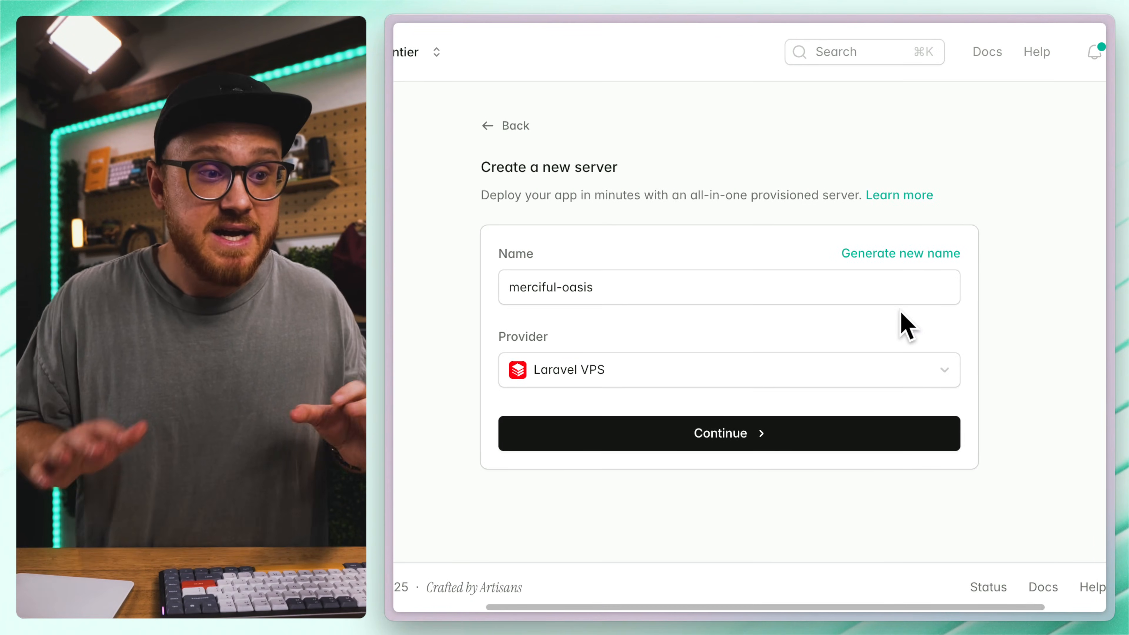
{"action": "left_click", "coordinate": [728, 433]}
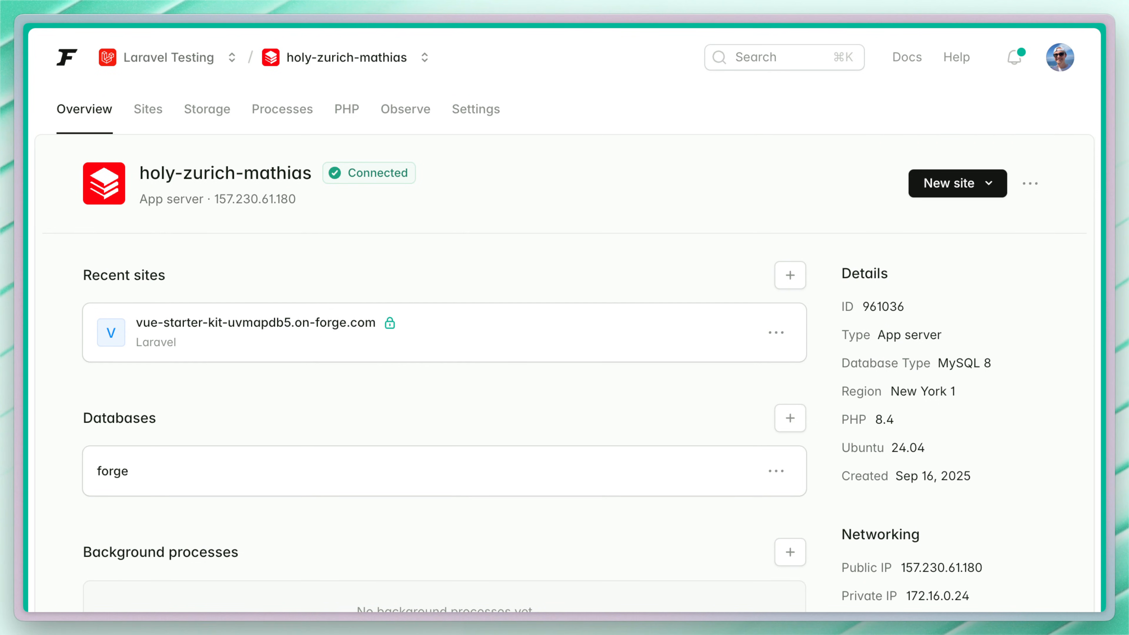
Step: Launch a browser terminal on holy-zurich-mathias and pin the terminal panel open
{"action": "left_click", "coordinate": [1030, 183]}
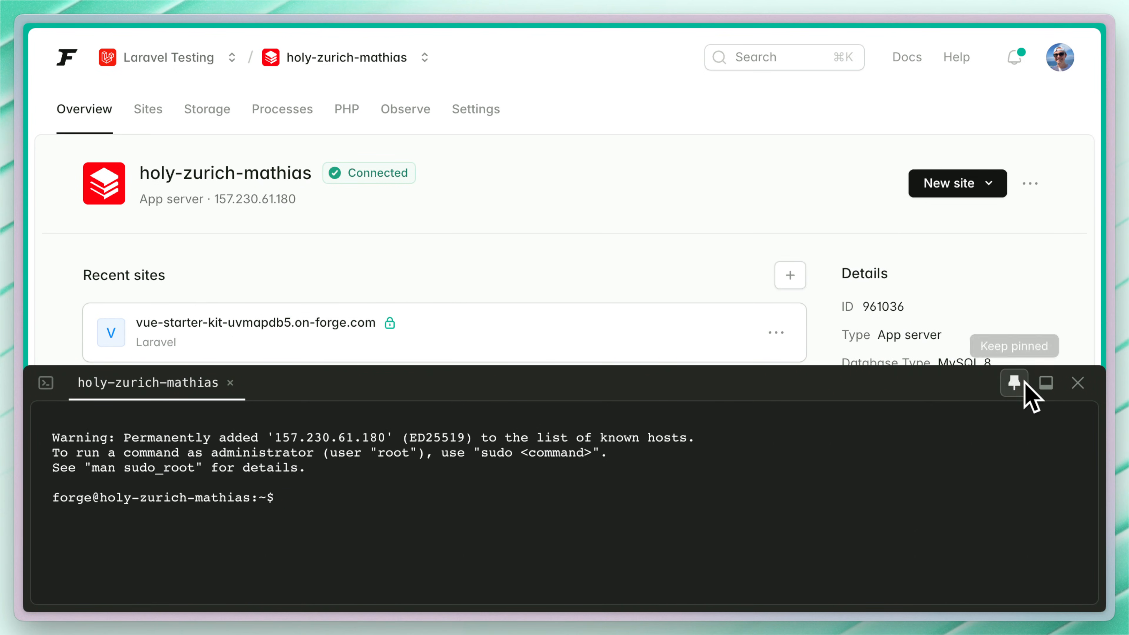
{"action": "left_click", "coordinate": [1013, 382]}
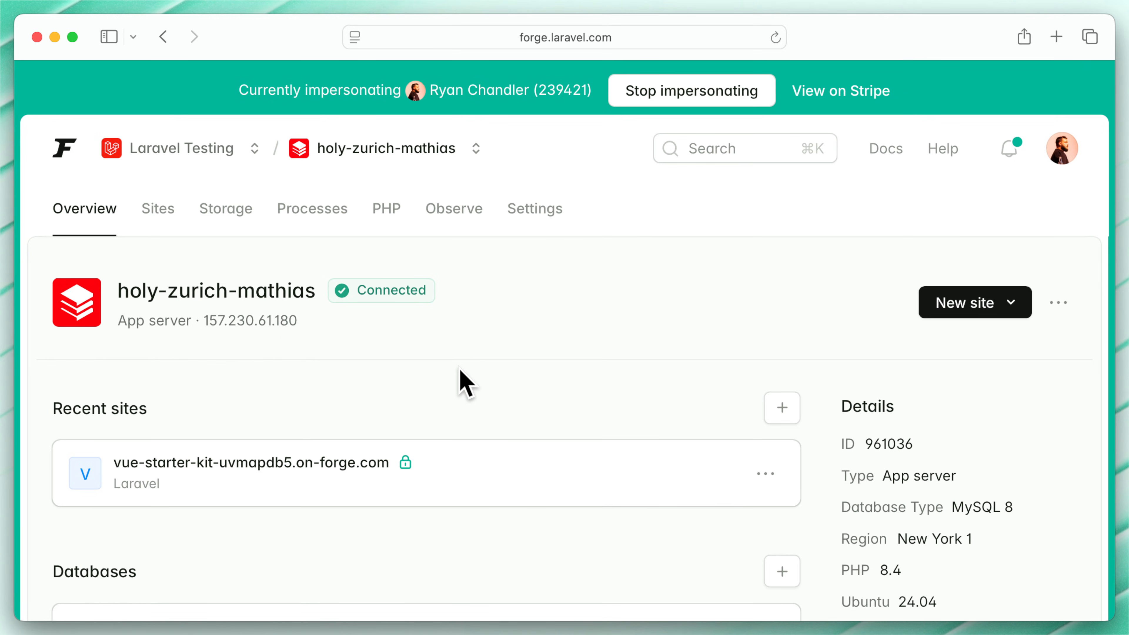
{"action": "mouse_move", "coordinate": [541, 305]}
{"action": "type", "text": "l"}
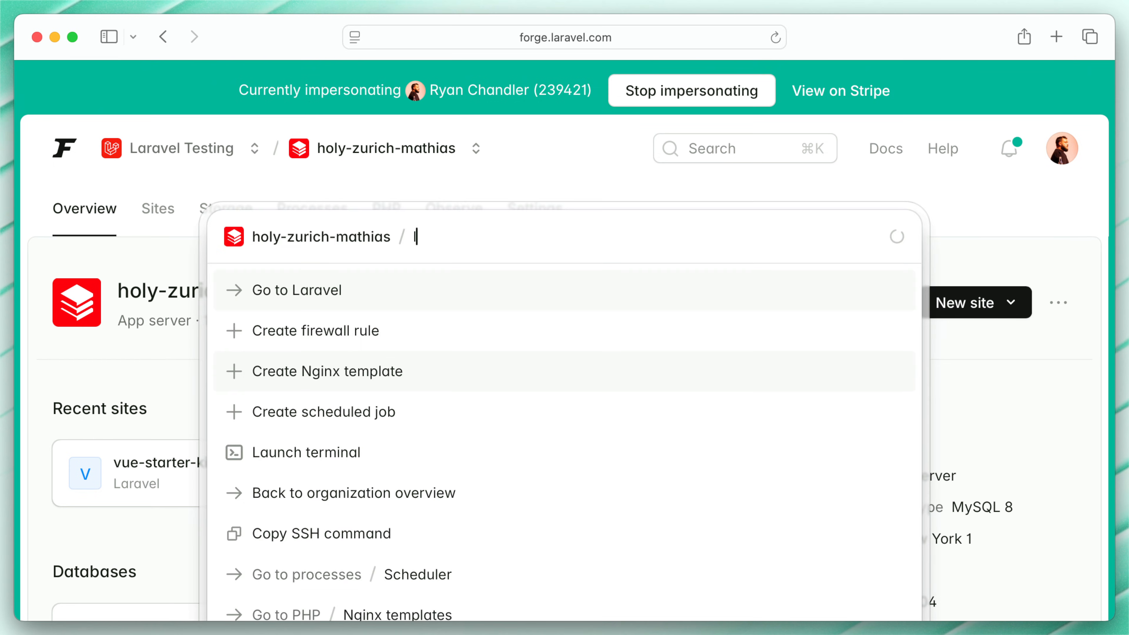
Step: Launch a terminal on holy-zurich-mathias and join Ryan Chandler's session from the other account
{"action": "left_click", "coordinate": [306, 453]}
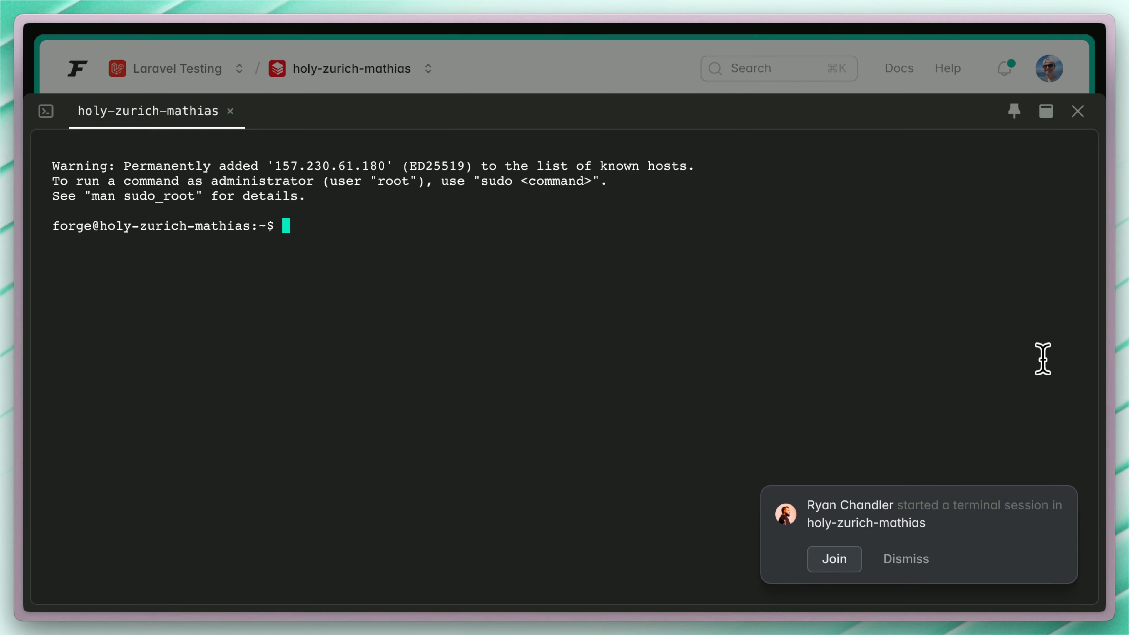
{"action": "mouse_move", "coordinate": [857, 576]}
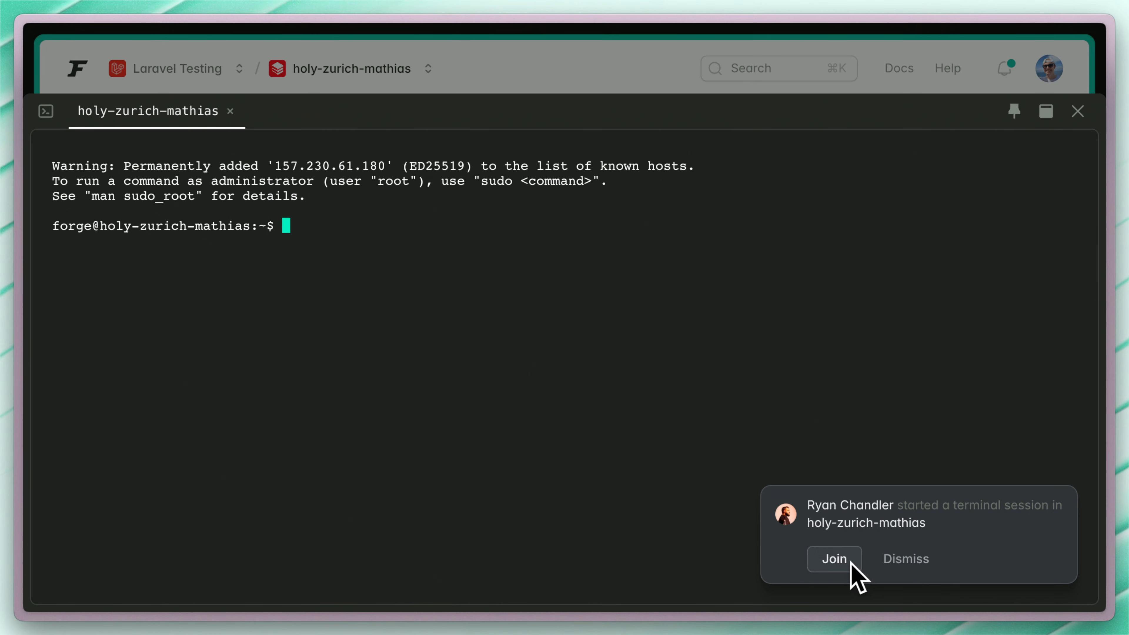
{"action": "mouse_move", "coordinate": [850, 569]}
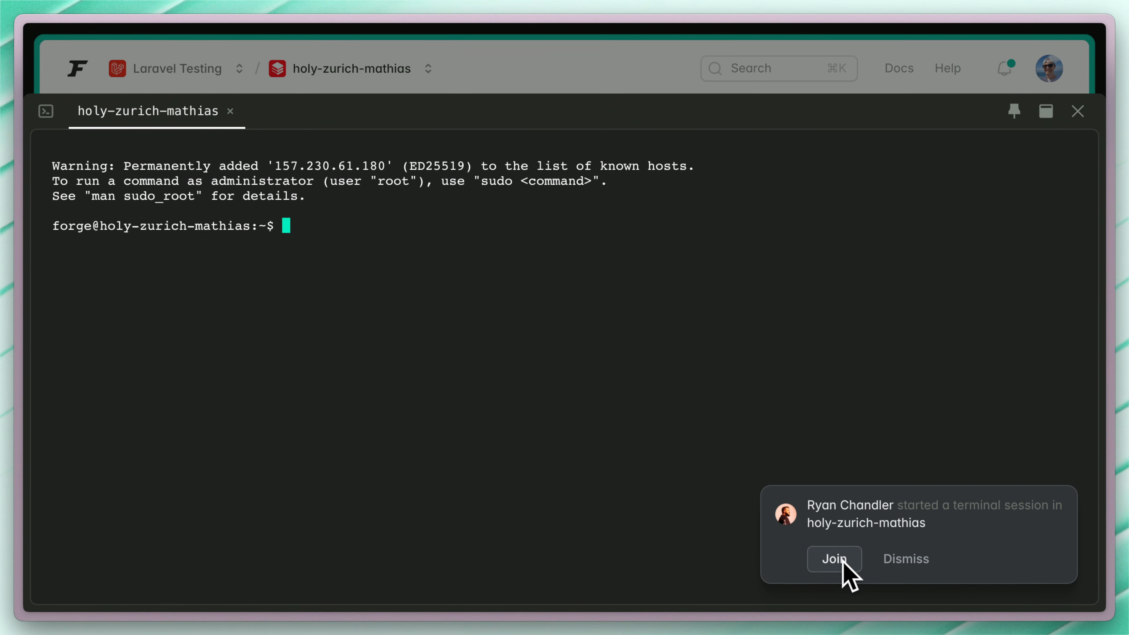
{"action": "left_click", "coordinate": [834, 558]}
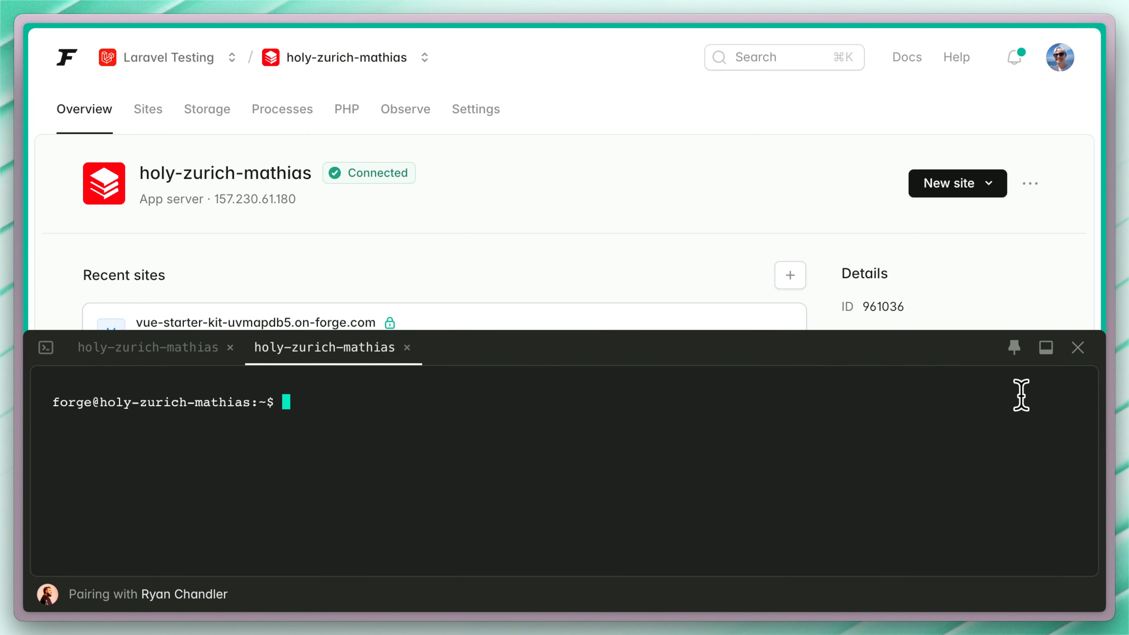
Step: Maximize the shared terminal, type 'hi there', cancel it with Ctrl+C, then run php -v showing PHP 8.4.12
{"action": "left_click", "coordinate": [1045, 348]}
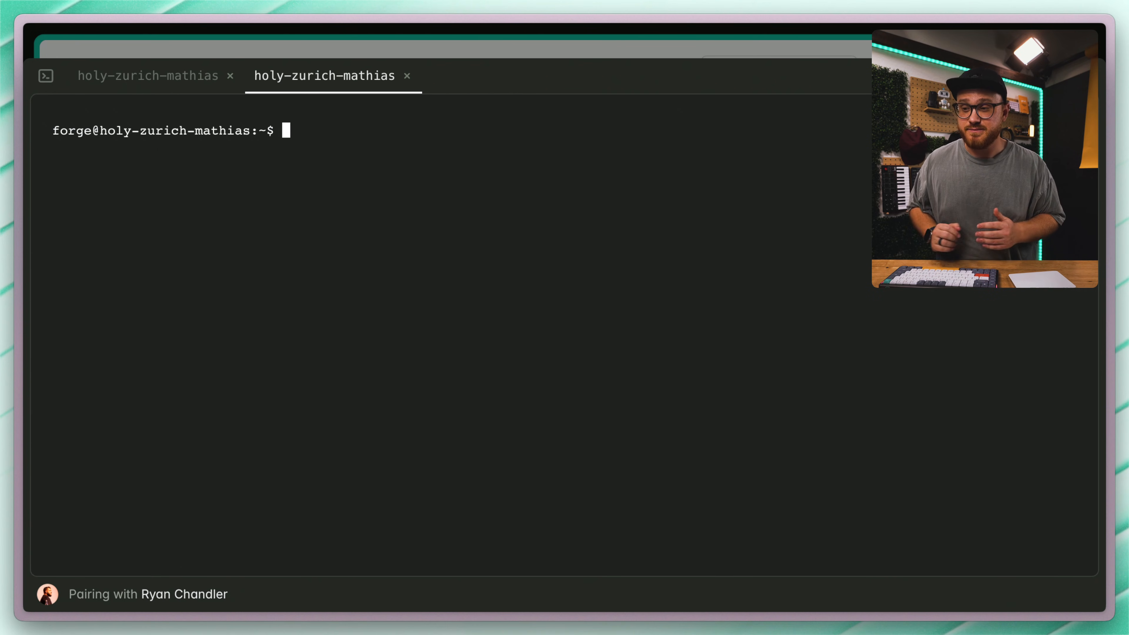
{"action": "type", "text": "hi there kieran"}
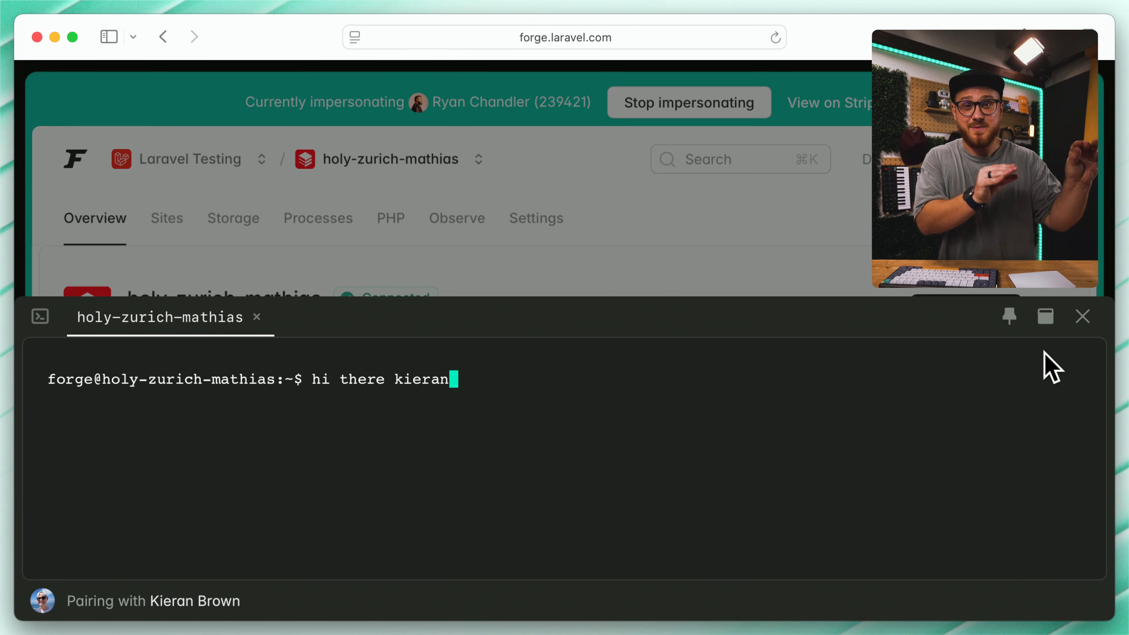
{"action": "key", "text": "ctrl+c"}
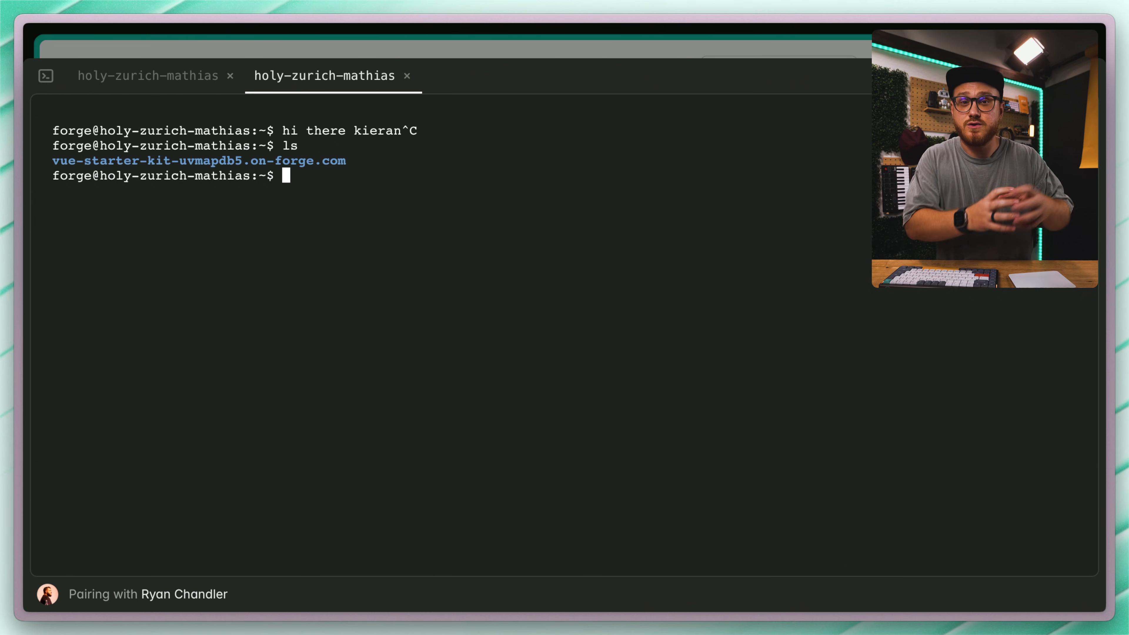
{"action": "type", "text": "php -v"}
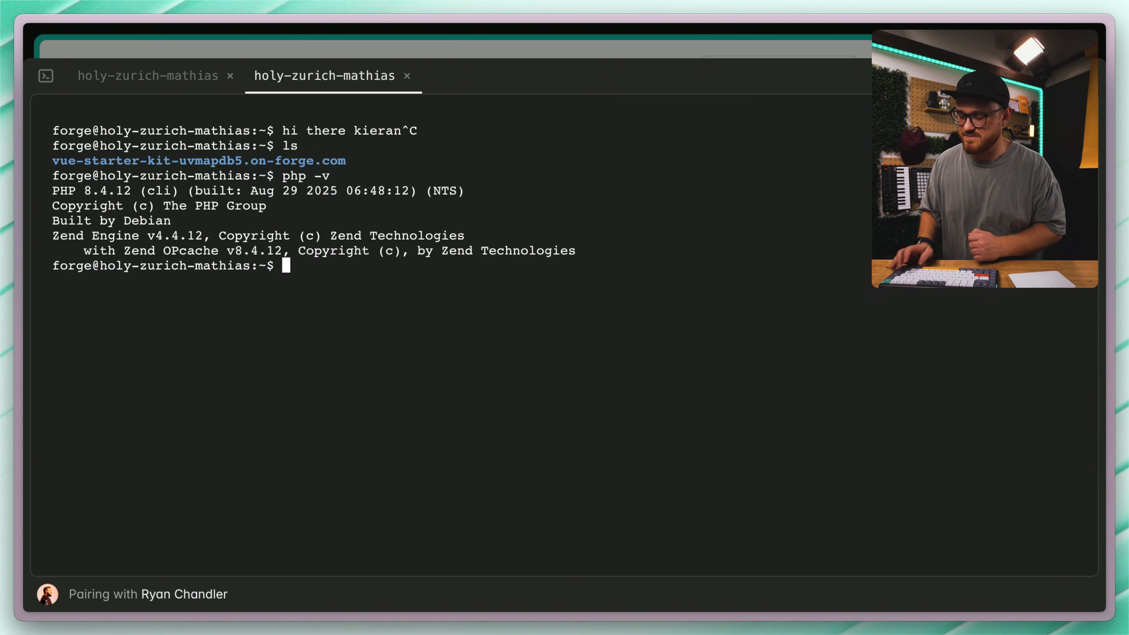